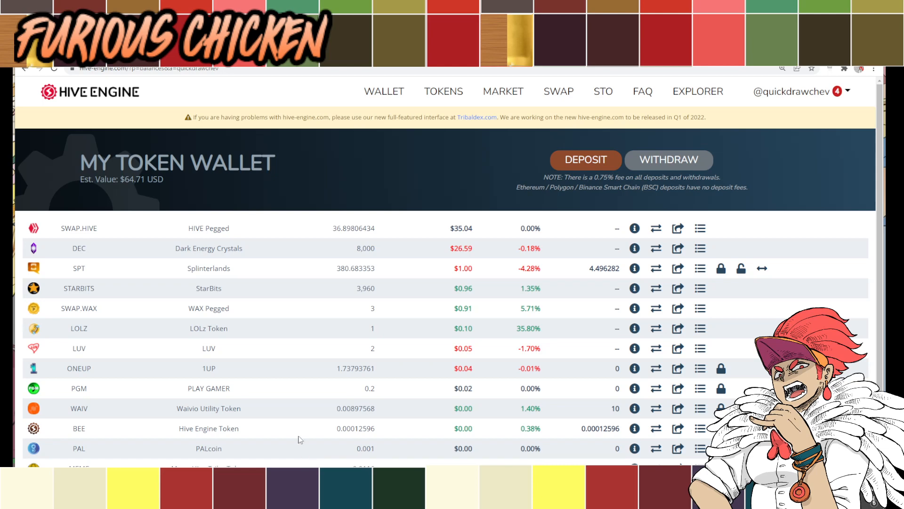
{"action": "mouse_move", "coordinate": [251, 346]}
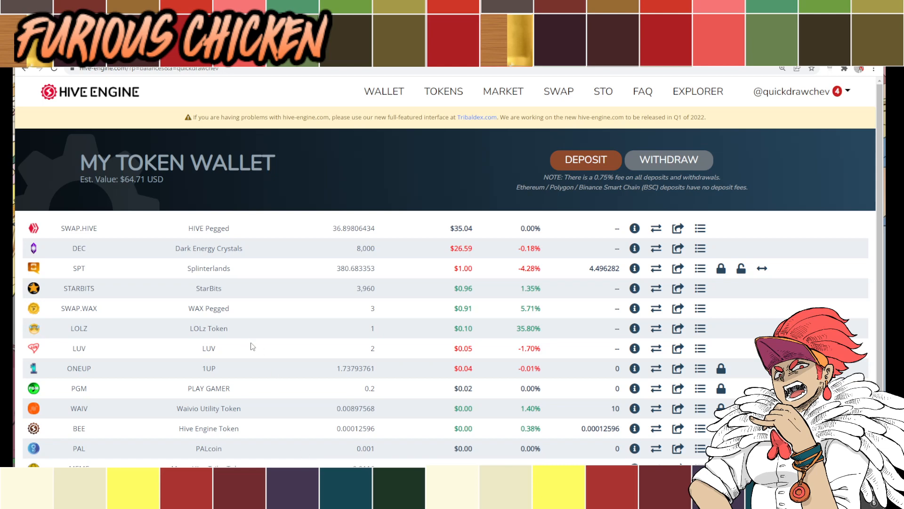
{"action": "mouse_move", "coordinate": [260, 347]}
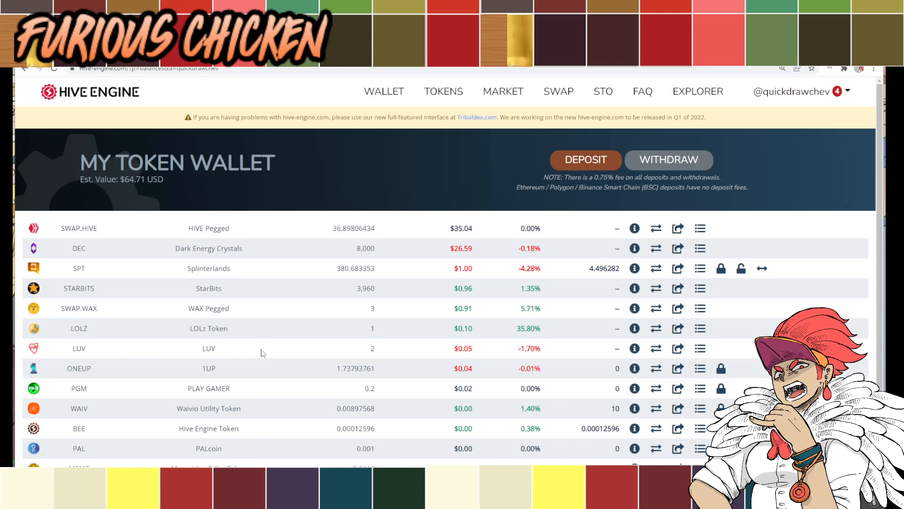
{"action": "mouse_move", "coordinate": [265, 359]}
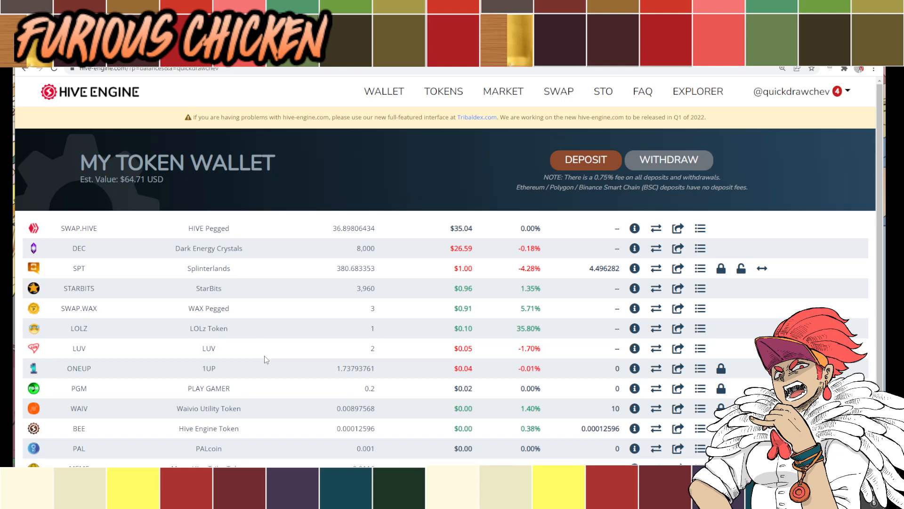
{"action": "mouse_move", "coordinate": [261, 352]}
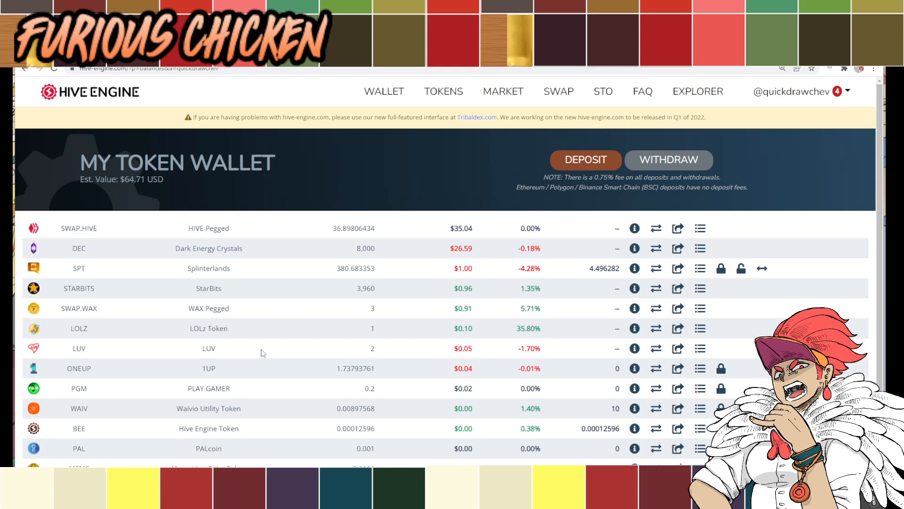
{"action": "mouse_move", "coordinate": [255, 353]}
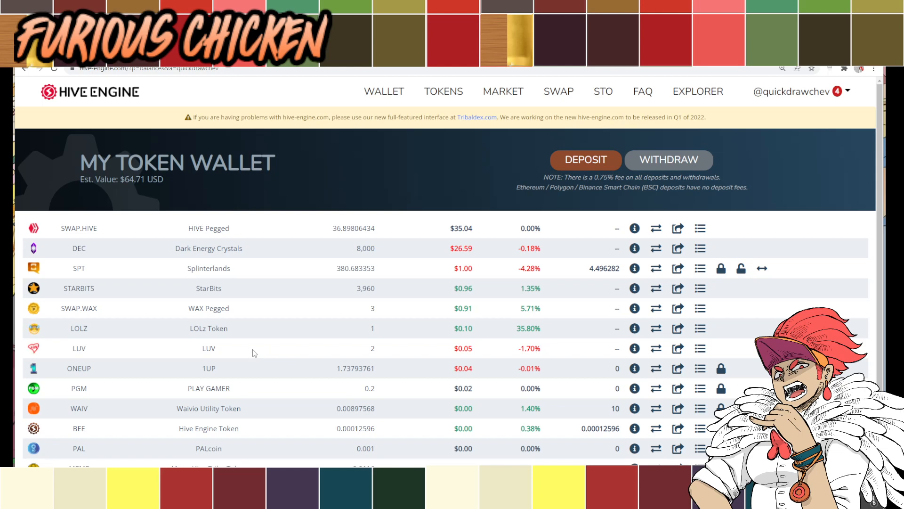
{"action": "mouse_move", "coordinate": [257, 355]}
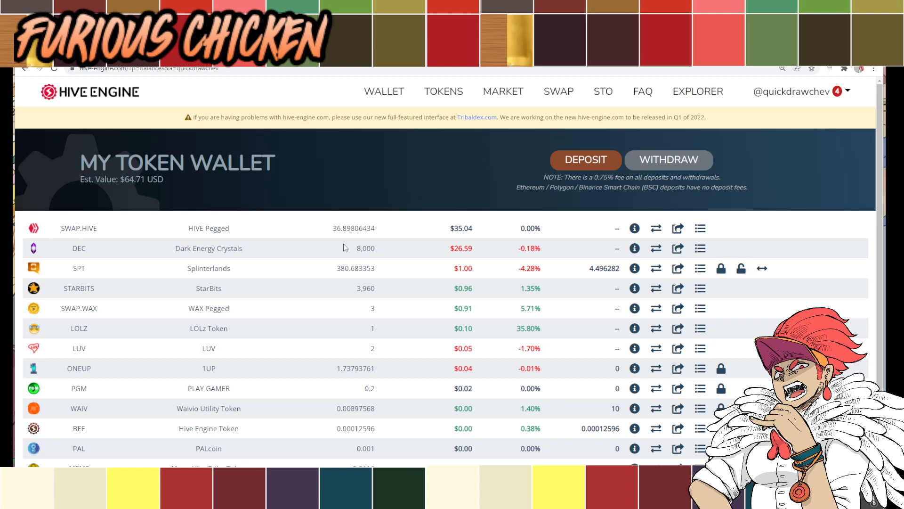
{"action": "mouse_move", "coordinate": [394, 139]}
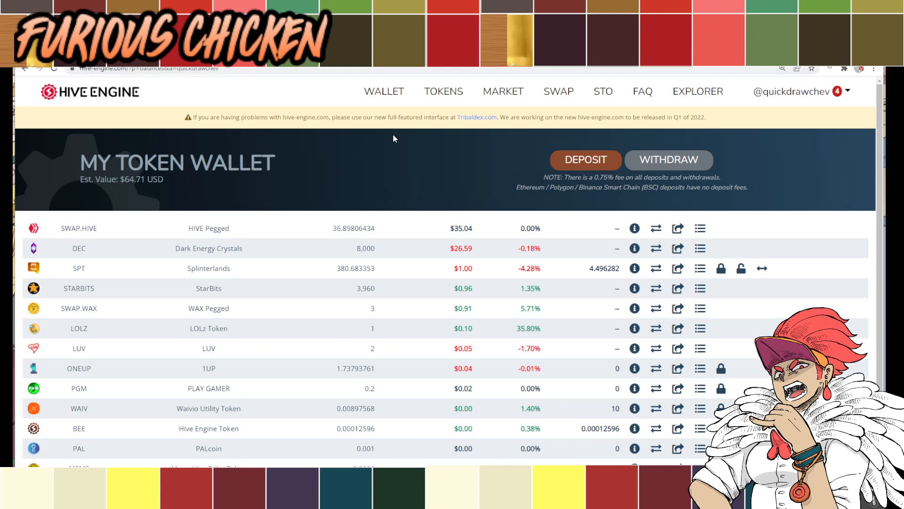
{"action": "mouse_move", "coordinate": [392, 175]}
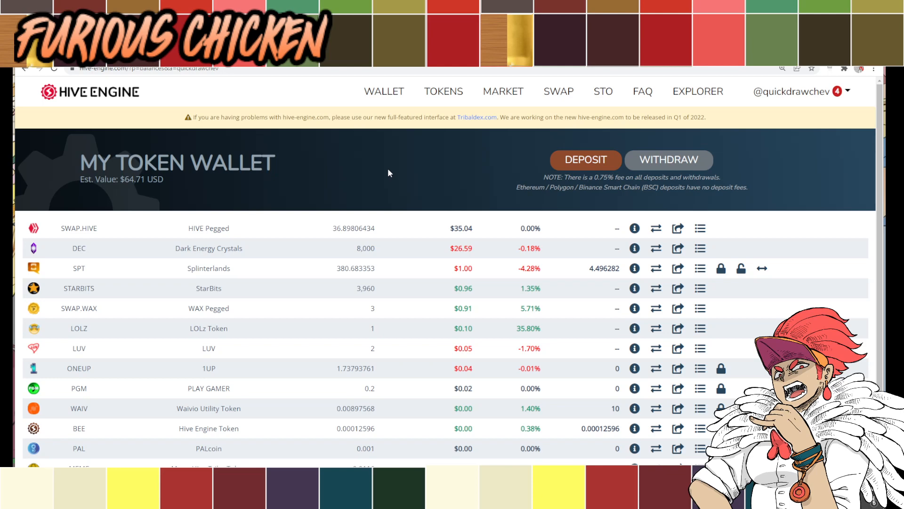
{"action": "mouse_move", "coordinate": [376, 144]}
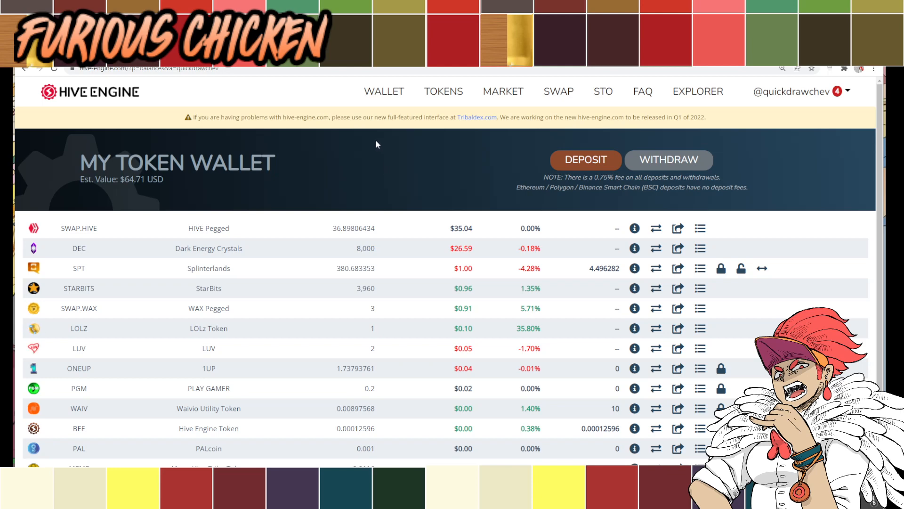
{"action": "mouse_move", "coordinate": [369, 138]}
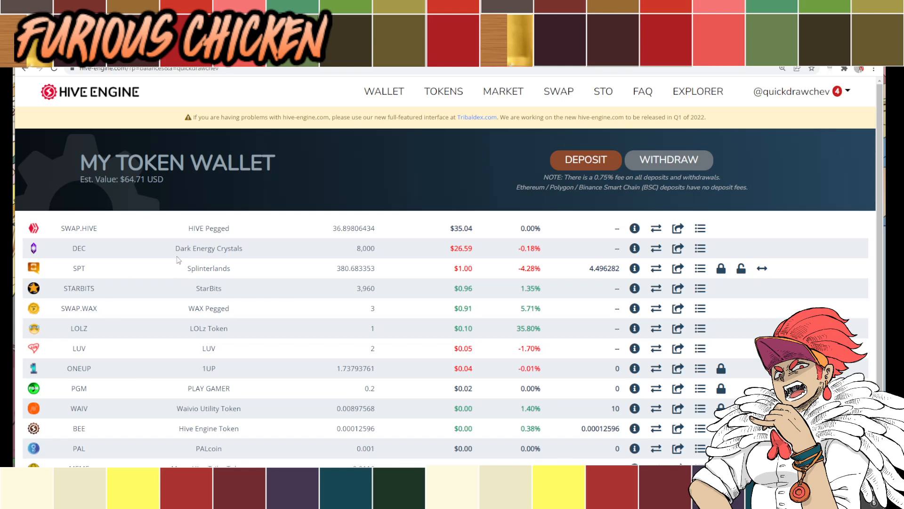
{"action": "mouse_move", "coordinate": [247, 235]}
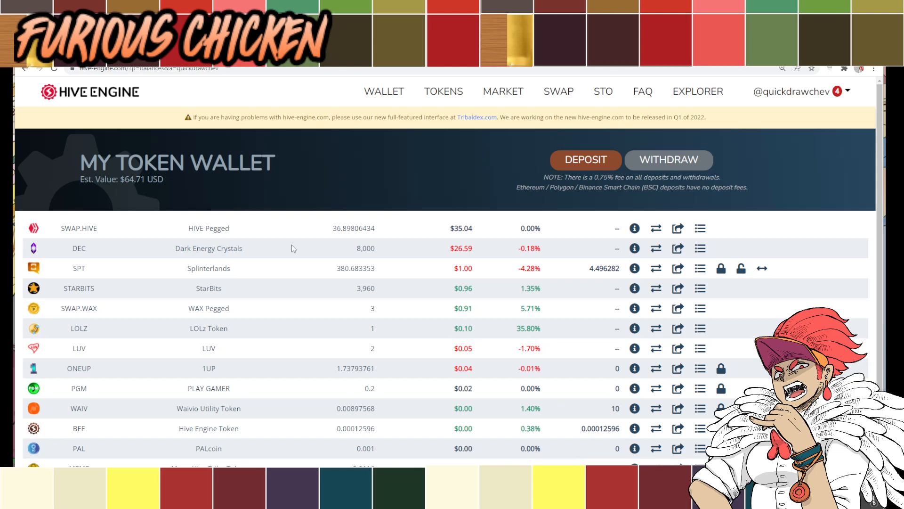
{"action": "mouse_move", "coordinate": [288, 271]}
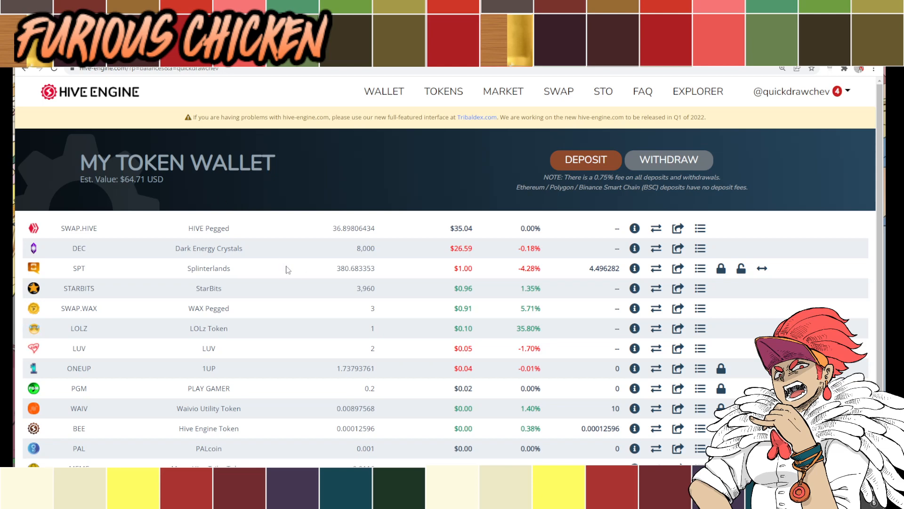
{"action": "mouse_move", "coordinate": [304, 277]}
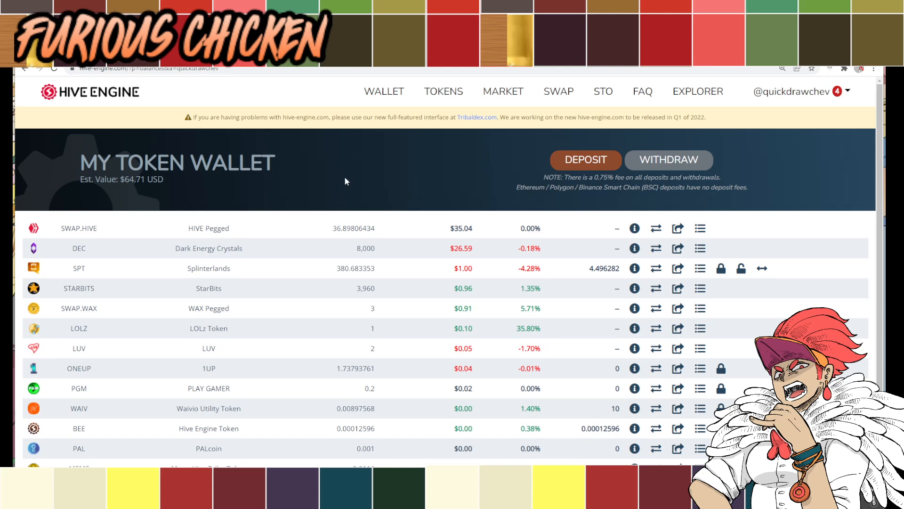
{"action": "mouse_move", "coordinate": [410, 188]}
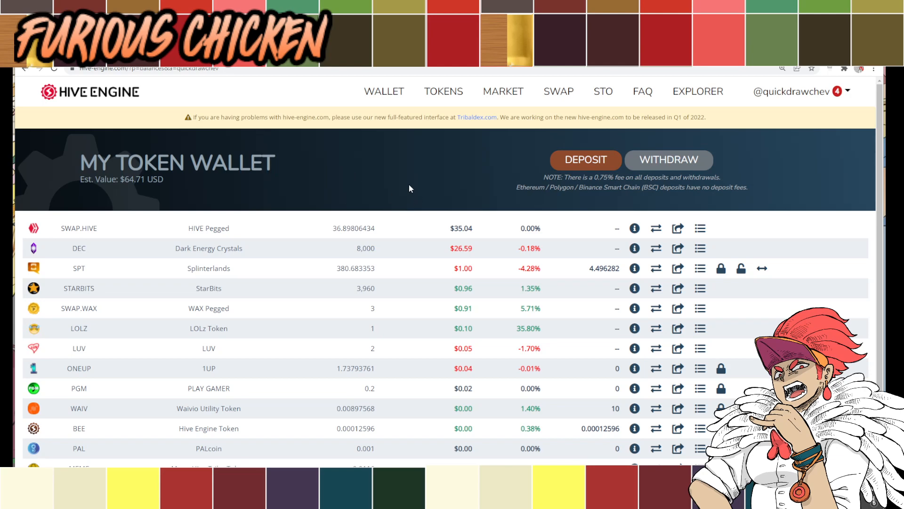
{"action": "mouse_move", "coordinate": [263, 235]}
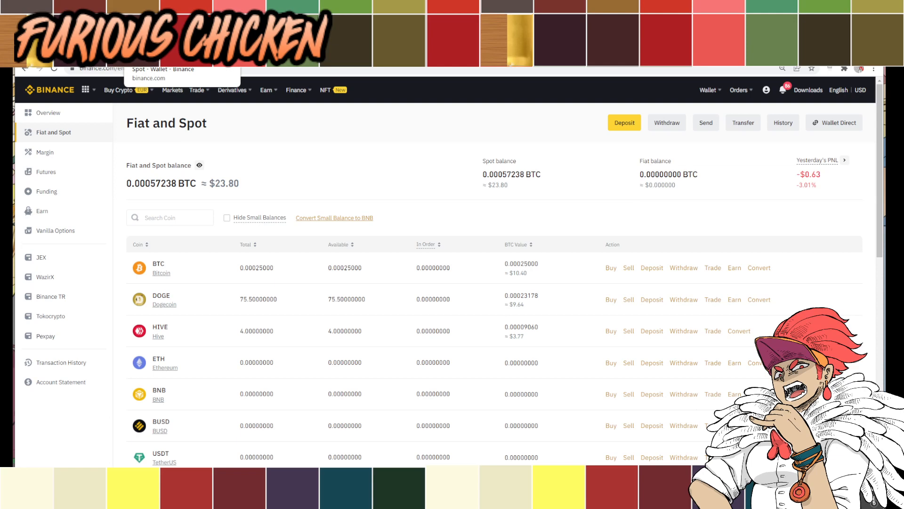
{"action": "mouse_move", "coordinate": [315, 162]}
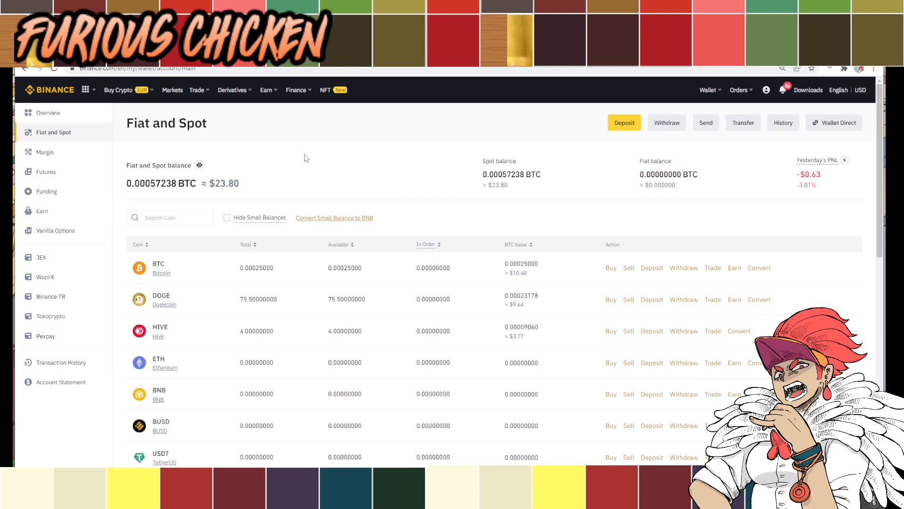
{"action": "mouse_move", "coordinate": [304, 155]}
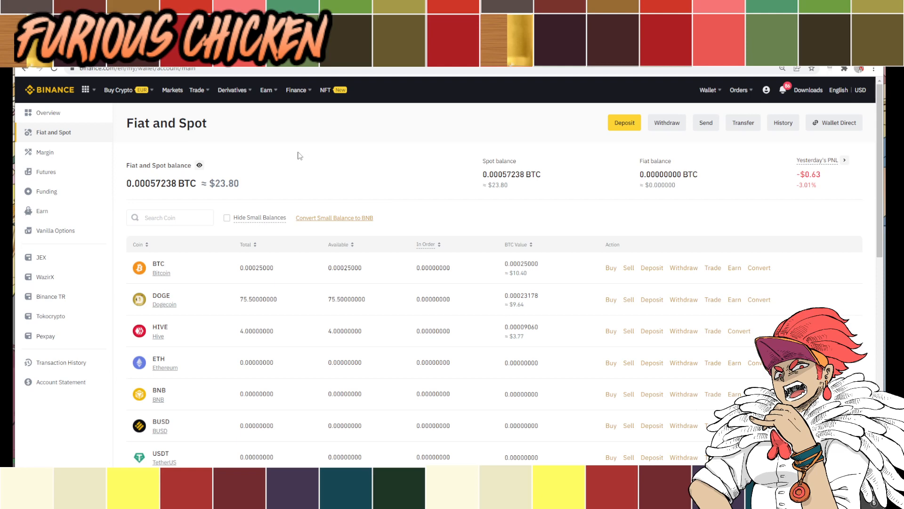
{"action": "mouse_move", "coordinate": [294, 150]}
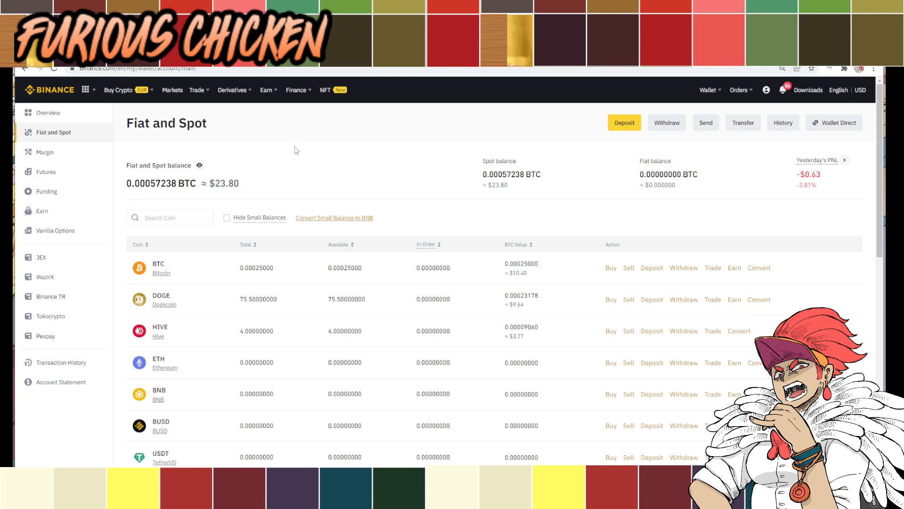
{"action": "mouse_move", "coordinate": [285, 139]}
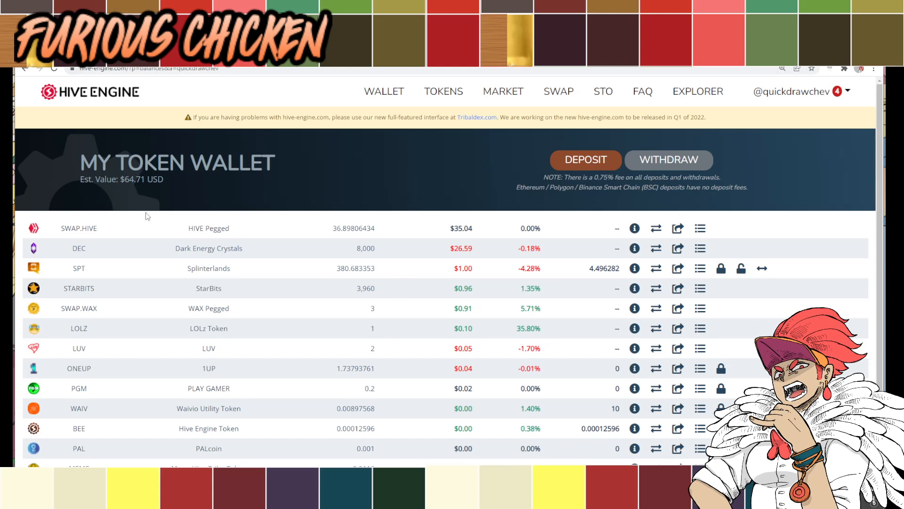
{"action": "mouse_move", "coordinate": [300, 207]}
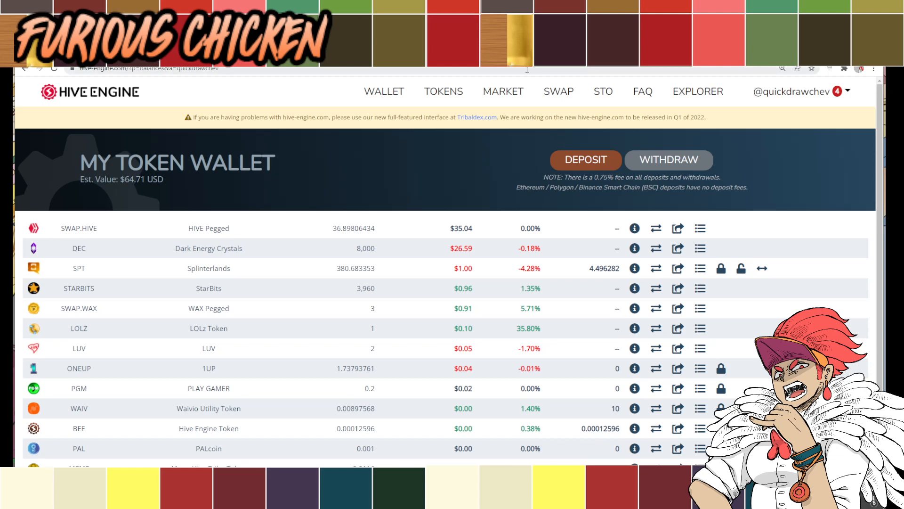
{"action": "mouse_move", "coordinate": [277, 296]}
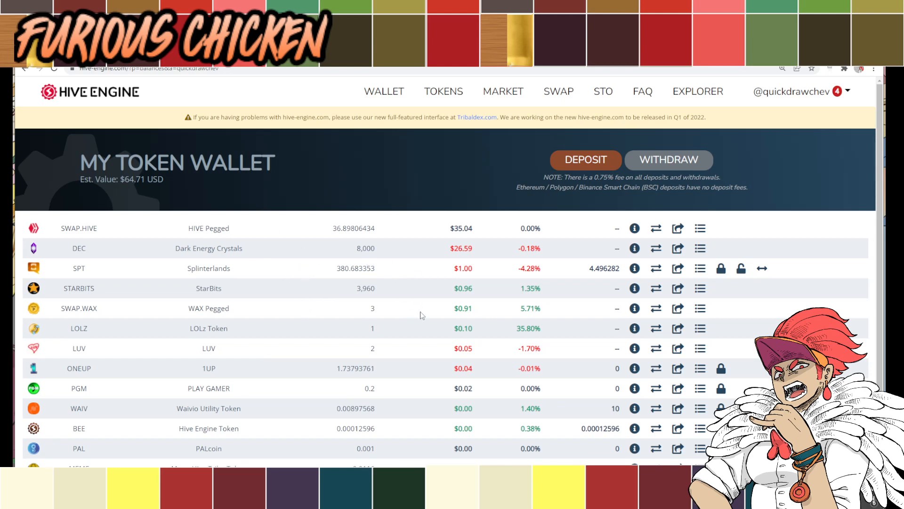
Step: Highlight the 36.89806434 SWAP.HIVE balance in My Token Wallet, then deselect it
{"action": "double_click", "coordinate": [79, 248]}
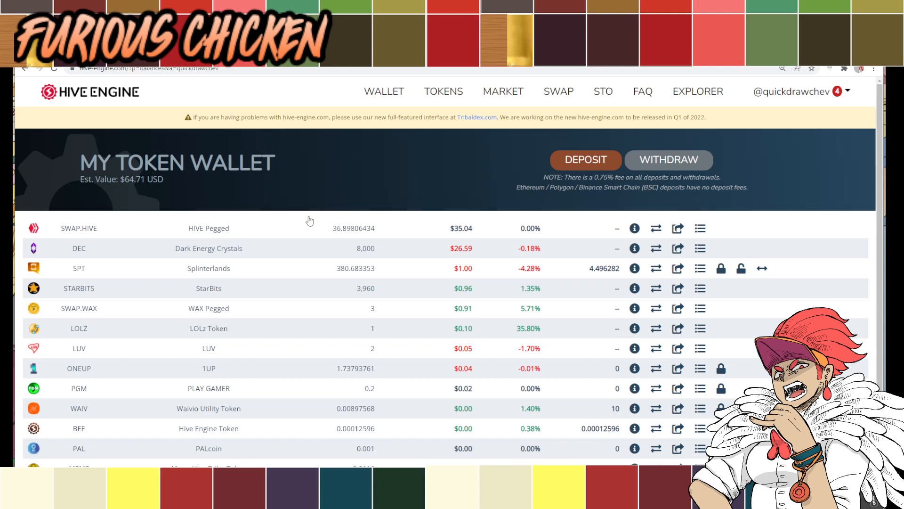
{"action": "mouse_move", "coordinate": [348, 326]}
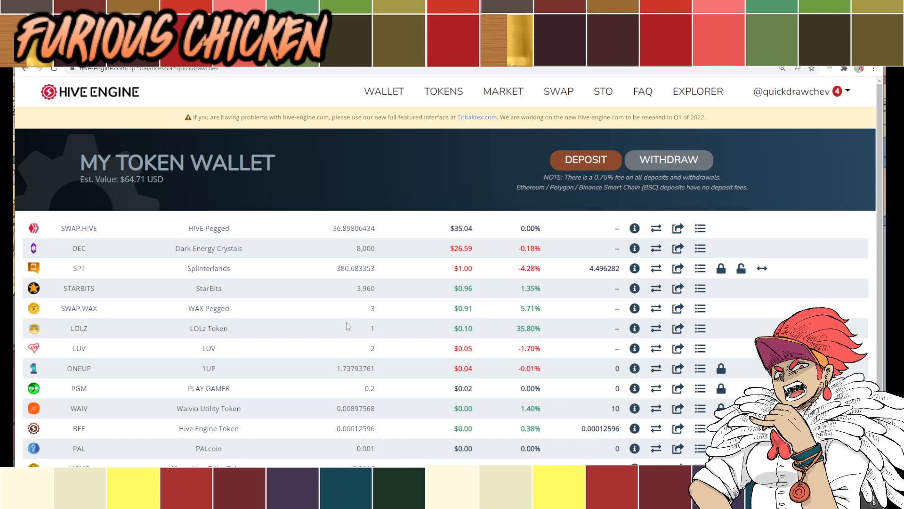
{"action": "mouse_move", "coordinate": [719, 263]}
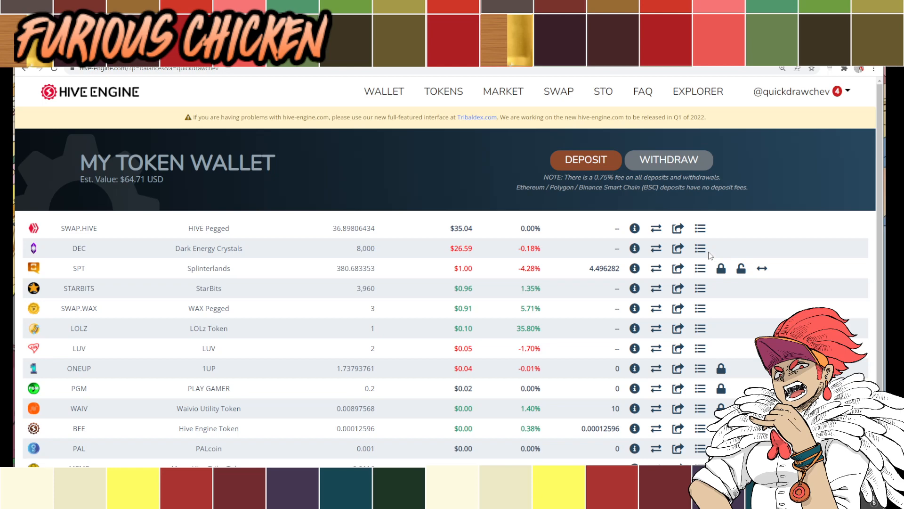
{"action": "mouse_move", "coordinate": [705, 246]}
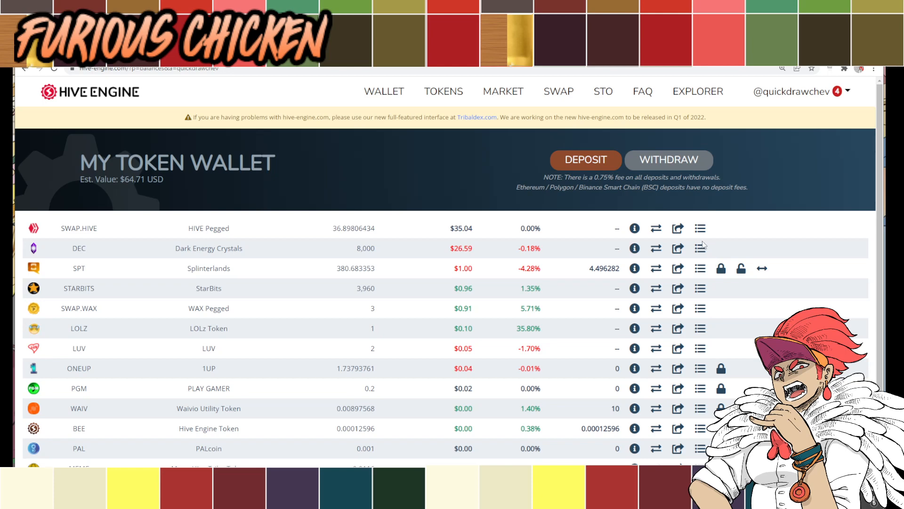
{"action": "mouse_move", "coordinate": [477, 173]}
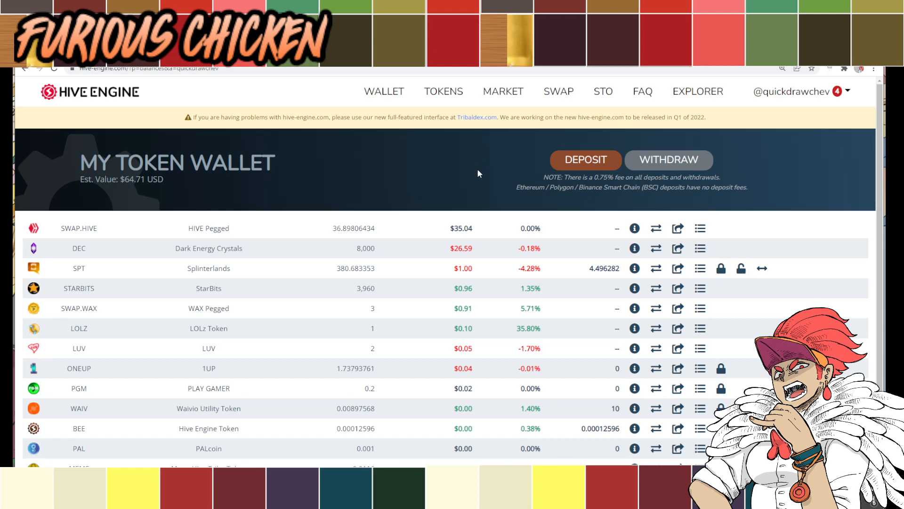
{"action": "mouse_move", "coordinate": [481, 178]}
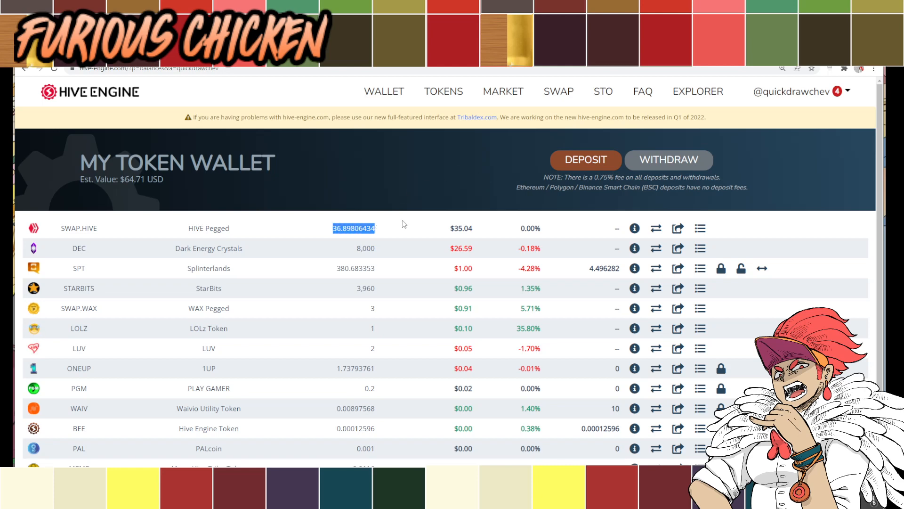
{"action": "mouse_move", "coordinate": [412, 246]}
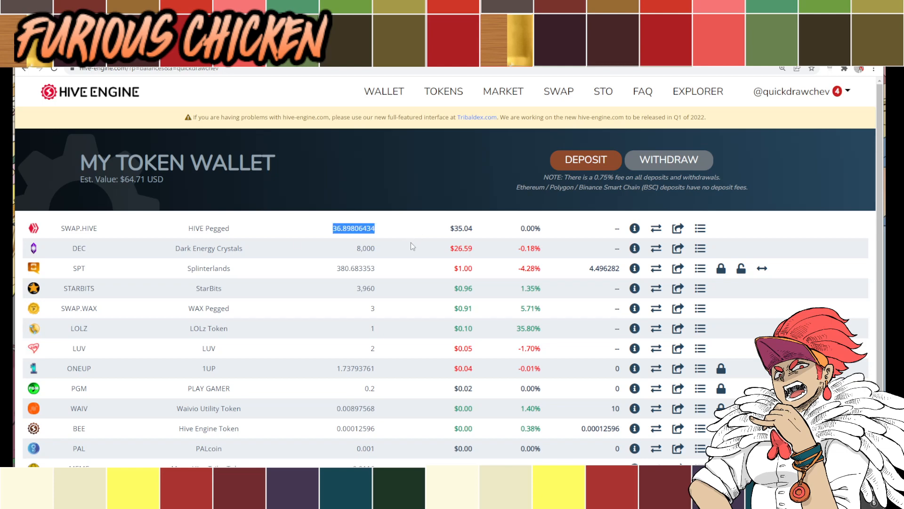
{"action": "left_click", "coordinate": [415, 260]}
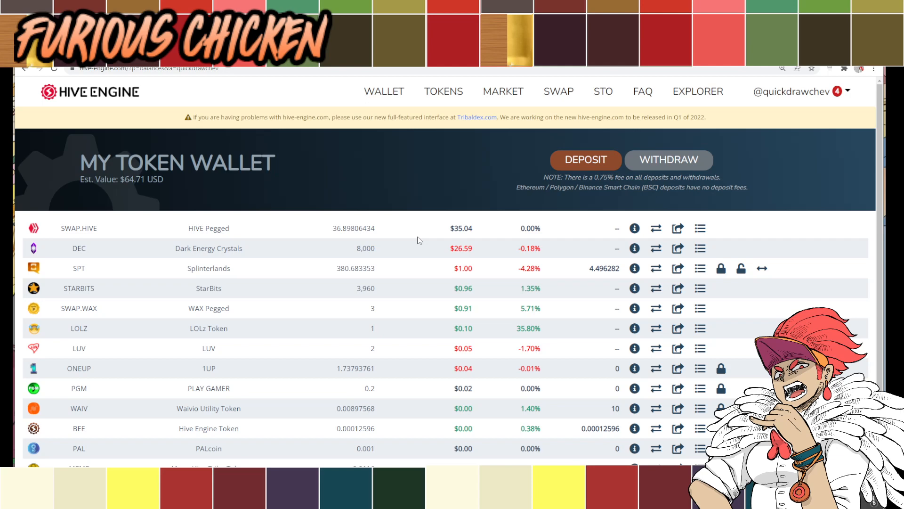
{"action": "mouse_move", "coordinate": [408, 227]}
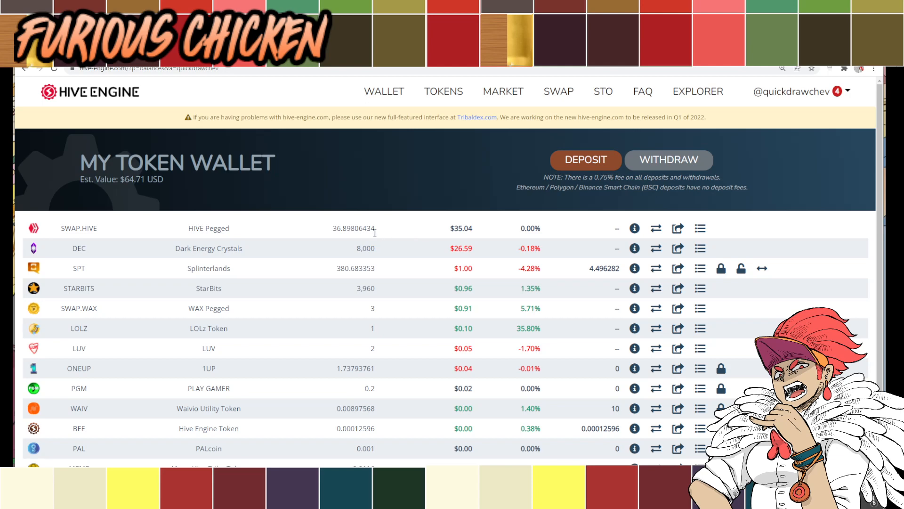
{"action": "mouse_move", "coordinate": [387, 249]}
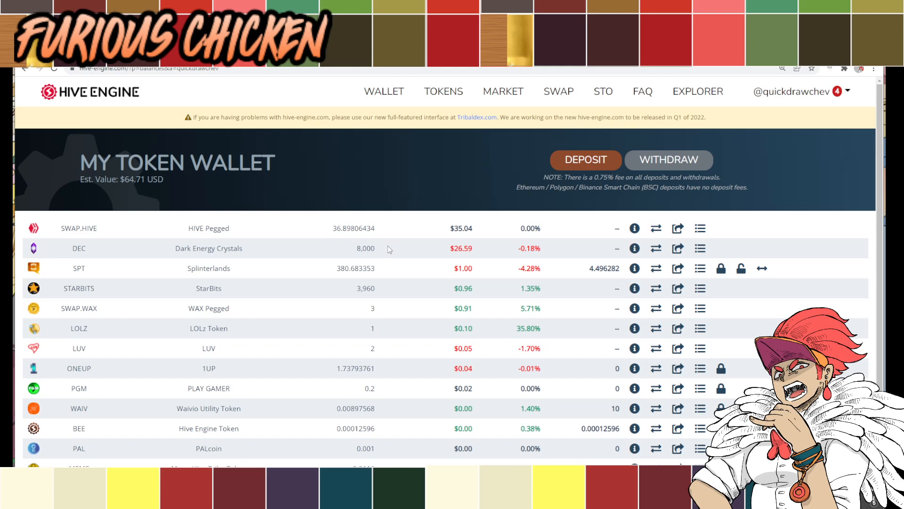
{"action": "mouse_move", "coordinate": [376, 238]}
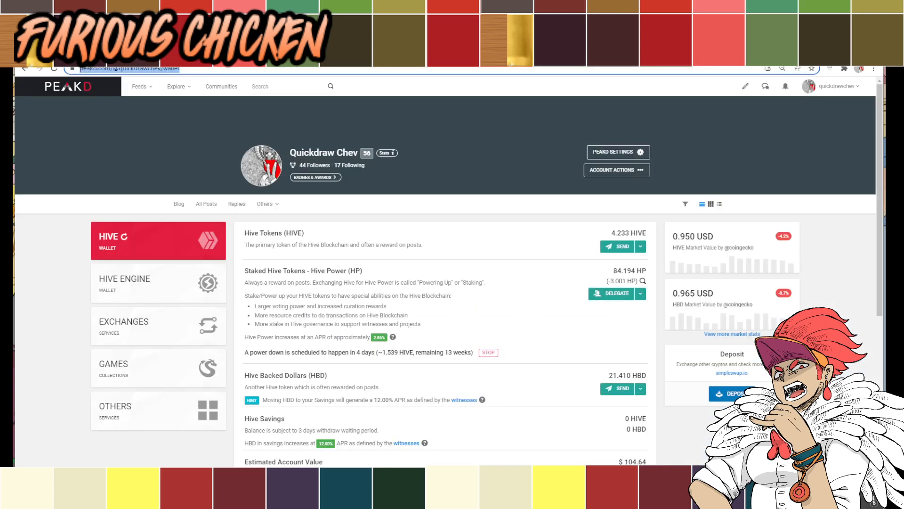
{"action": "mouse_move", "coordinate": [407, 396]}
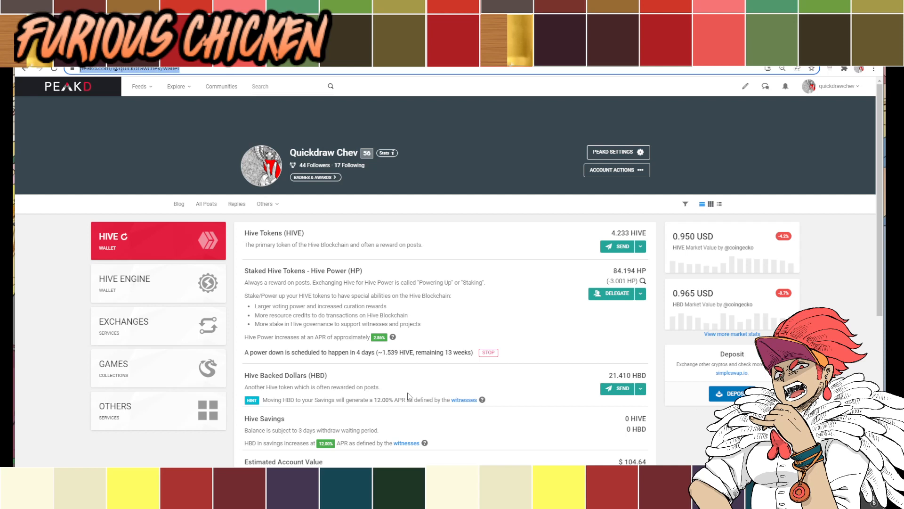
{"action": "mouse_move", "coordinate": [412, 385]}
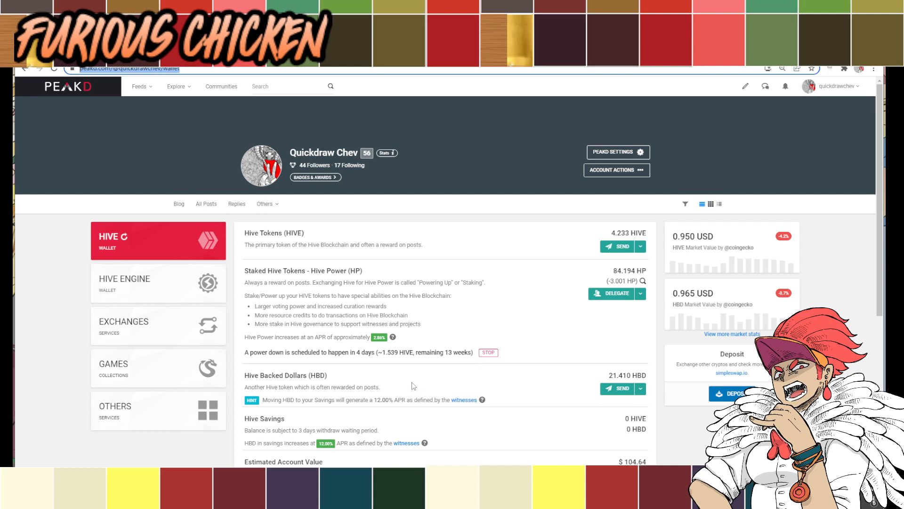
{"action": "mouse_move", "coordinate": [415, 383]}
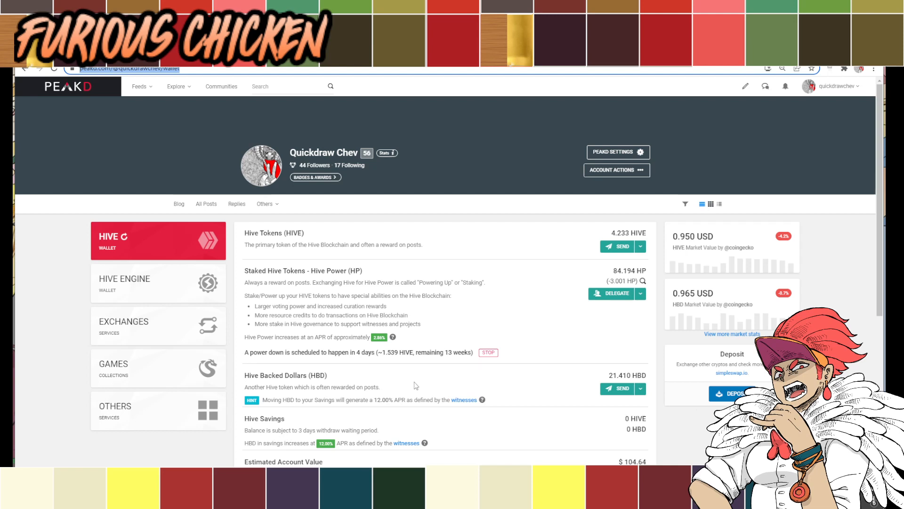
{"action": "mouse_move", "coordinate": [416, 377]}
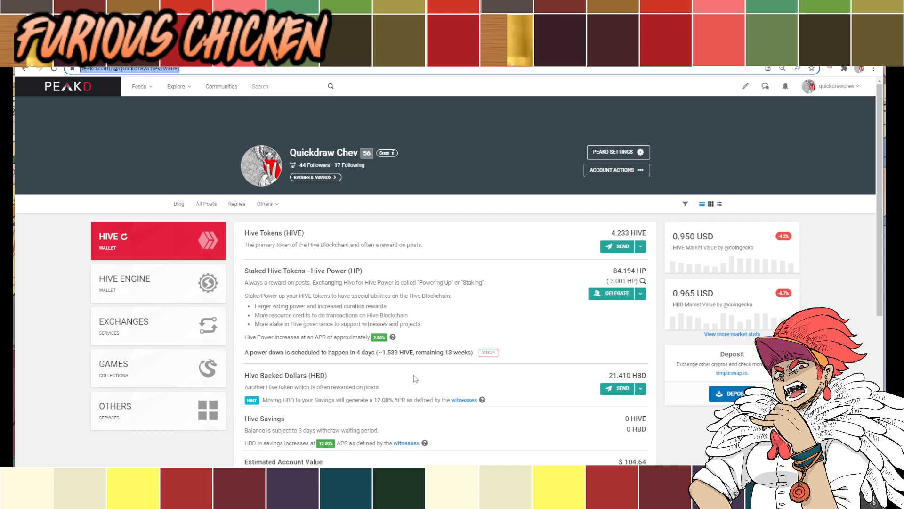
{"action": "mouse_move", "coordinate": [420, 376]}
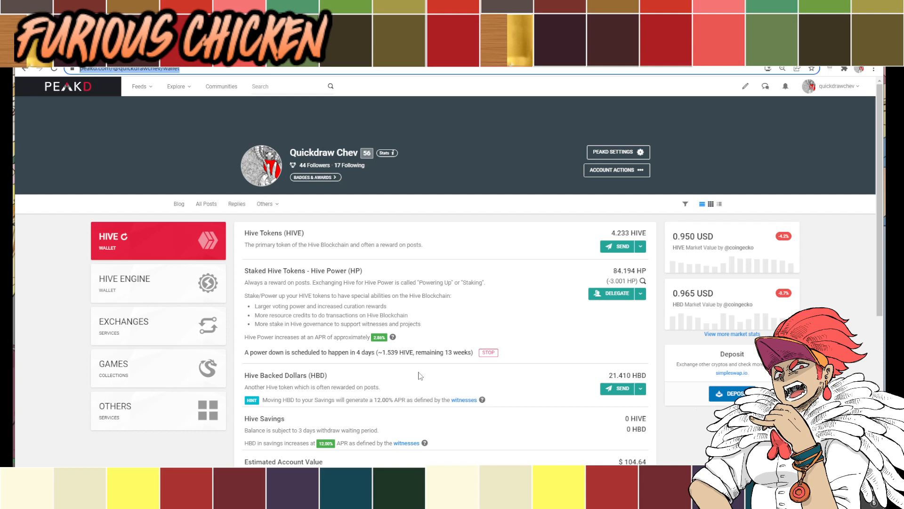
{"action": "mouse_move", "coordinate": [418, 376]}
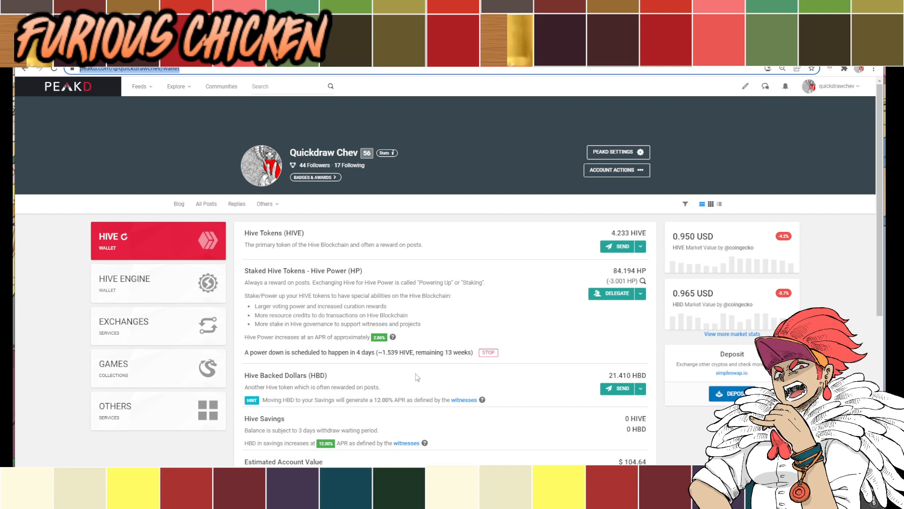
{"action": "mouse_move", "coordinate": [414, 379]}
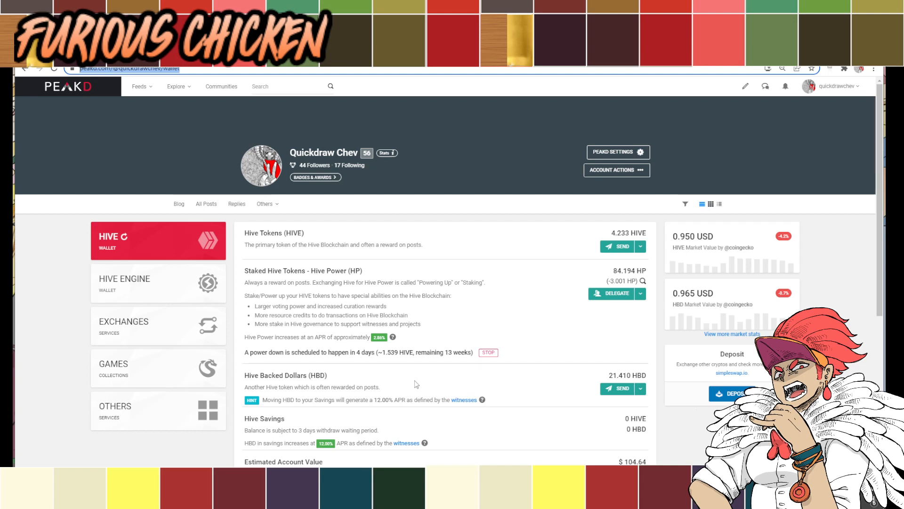
{"action": "mouse_move", "coordinate": [436, 392]}
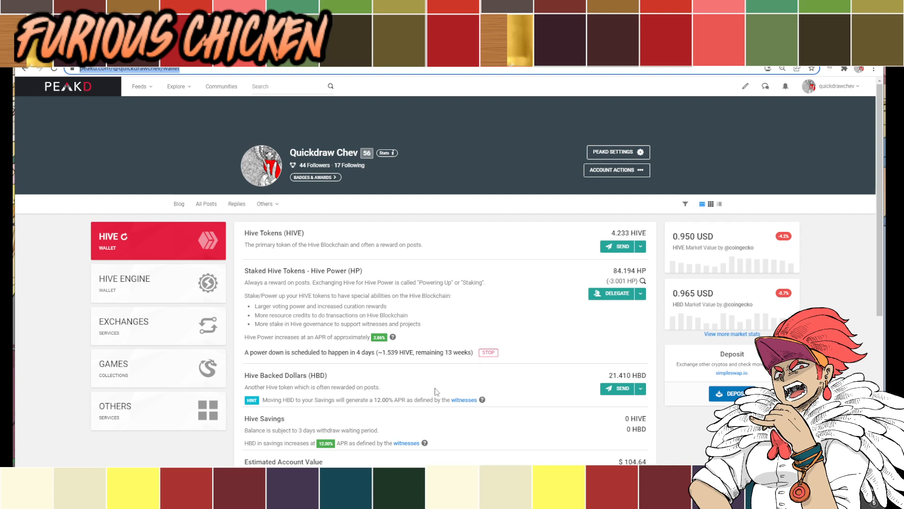
{"action": "mouse_move", "coordinate": [384, 323]}
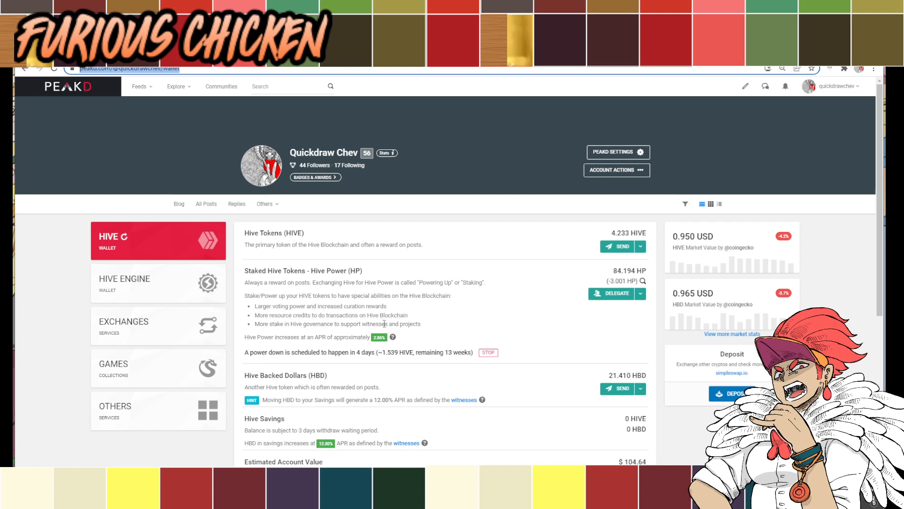
{"action": "mouse_move", "coordinate": [385, 325]}
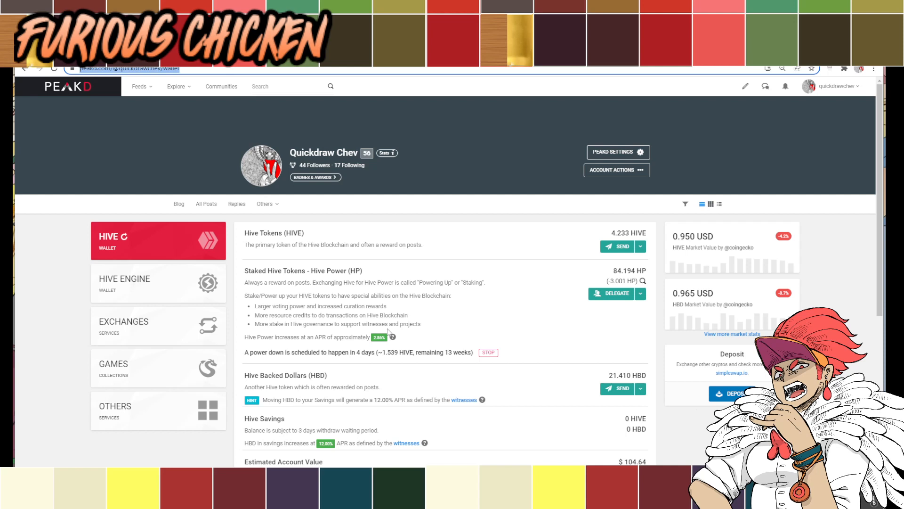
{"action": "mouse_move", "coordinate": [387, 342]}
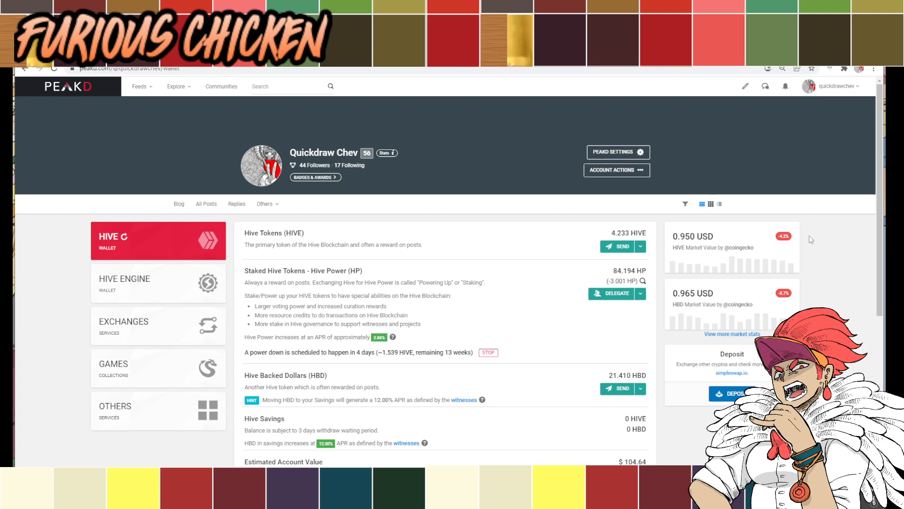
Step: Review PeakD's 4.233 HIVE balance, then switch to the Hive Engine token wallet
{"action": "scroll", "scroll_direction": "down", "scroll_amount": 3}
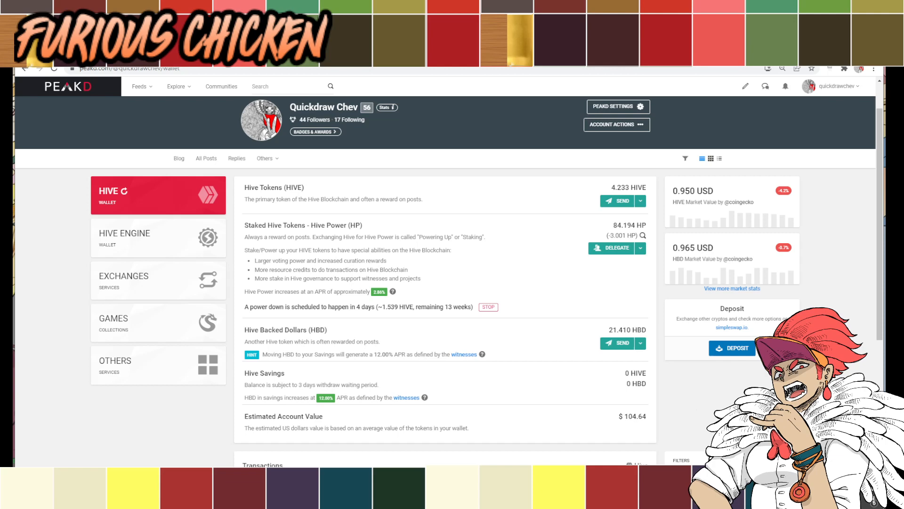
{"action": "mouse_move", "coordinate": [590, 169]}
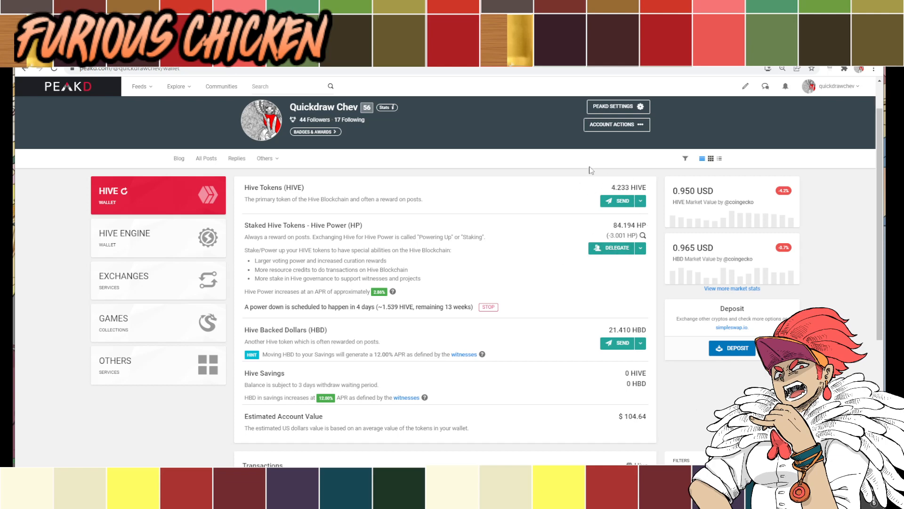
{"action": "mouse_move", "coordinate": [565, 175]}
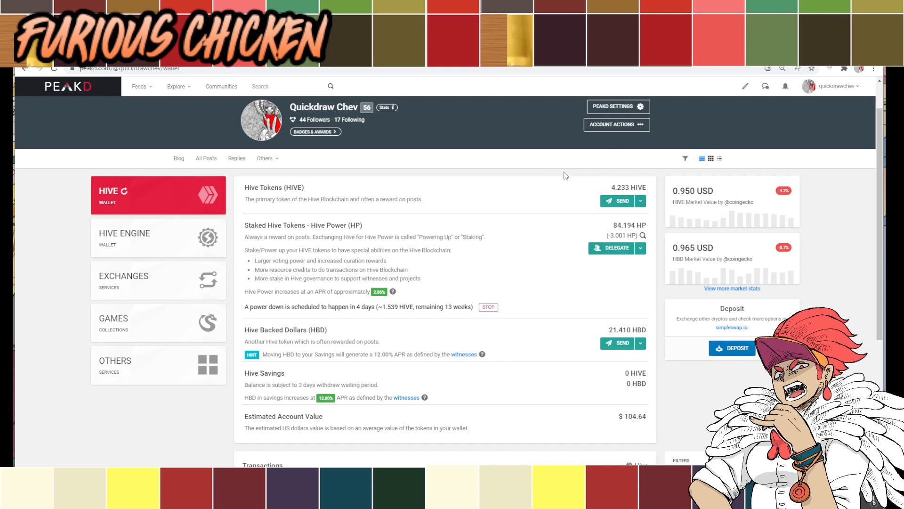
{"action": "left_click", "coordinate": [159, 237]}
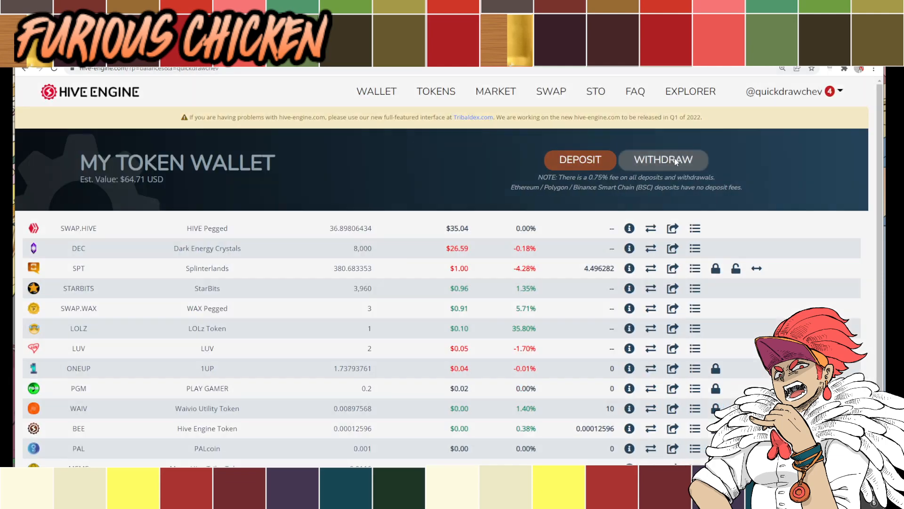
Step: Withdraw 8 SWAP.HIVE as HIVE to quickdrawchev, receiving about 7.940 HIVE
{"action": "left_click", "coordinate": [662, 160]}
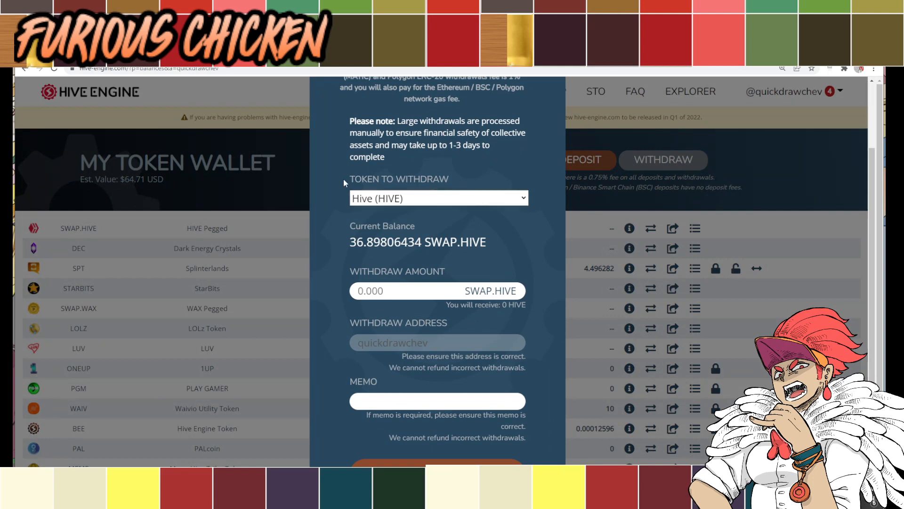
{"action": "mouse_move", "coordinate": [372, 255]}
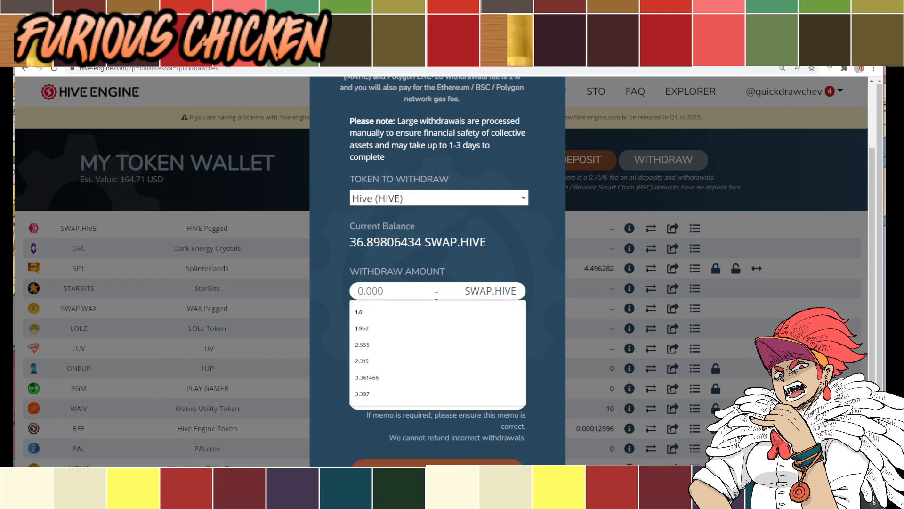
{"action": "left_click", "coordinate": [461, 256]}
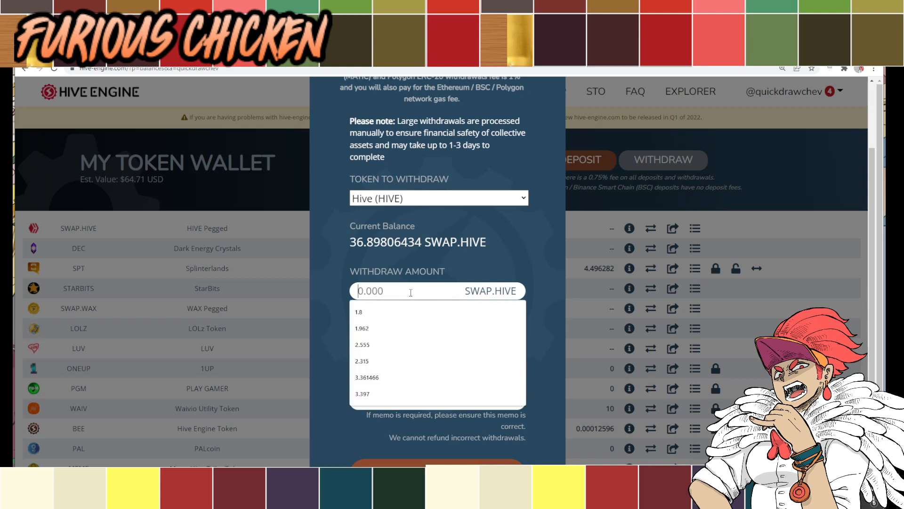
{"action": "type", "text": "8"}
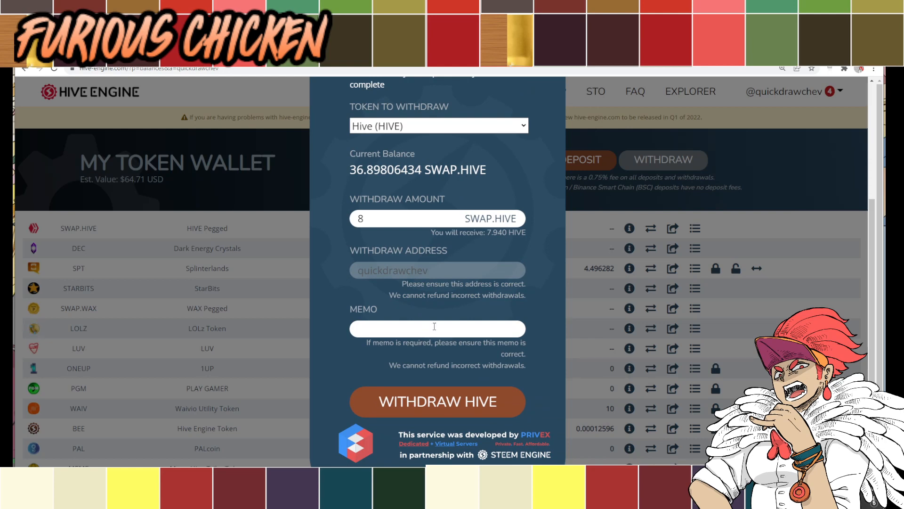
{"action": "double_click", "coordinate": [403, 271]}
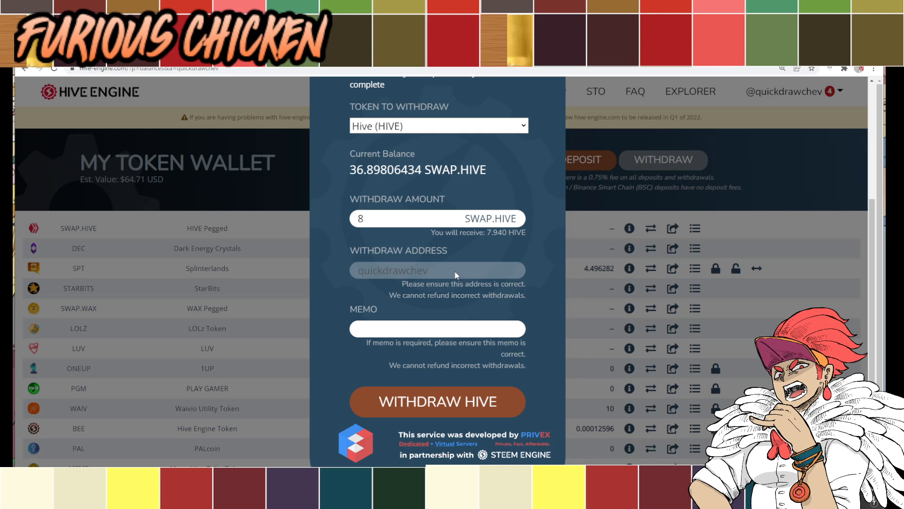
{"action": "mouse_move", "coordinate": [455, 264]}
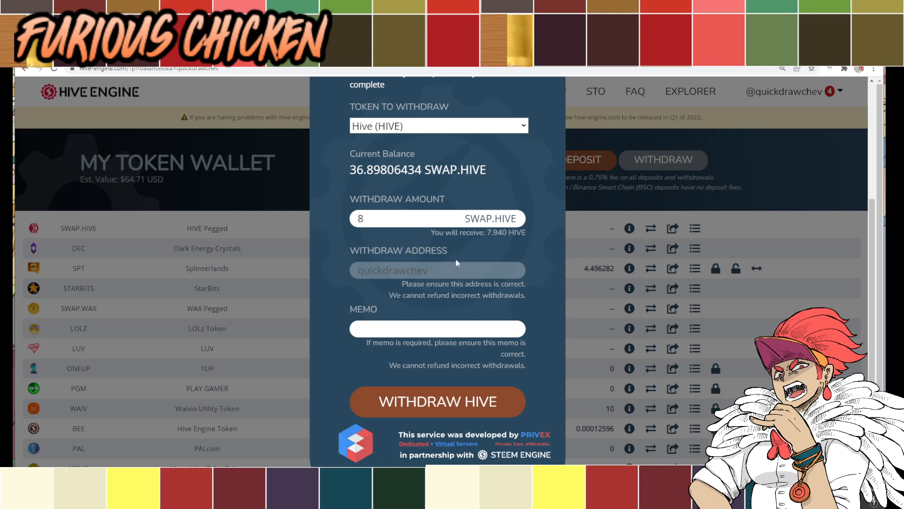
{"action": "mouse_move", "coordinate": [457, 253]}
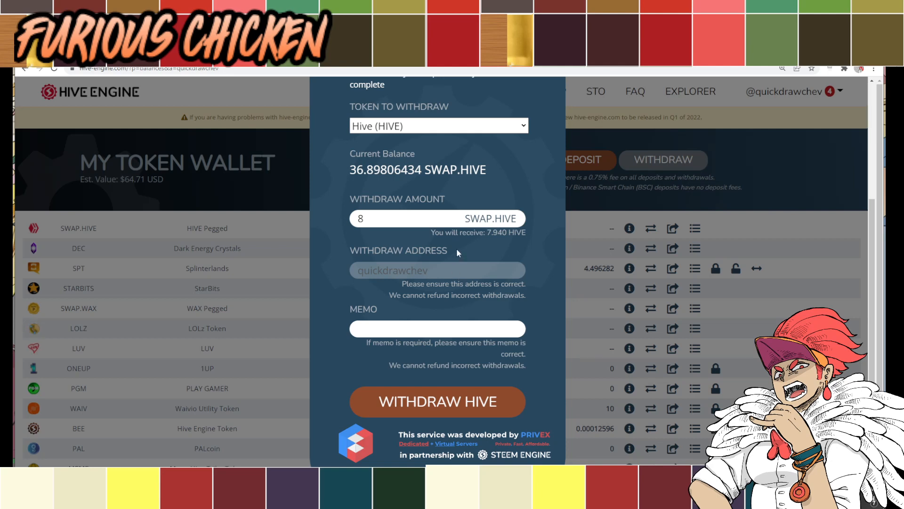
{"action": "mouse_move", "coordinate": [418, 309]}
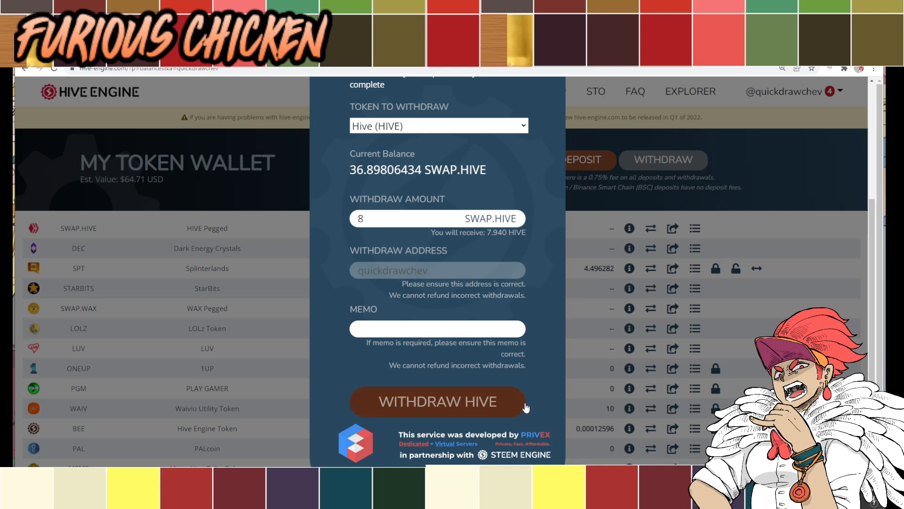
{"action": "mouse_move", "coordinate": [513, 408]}
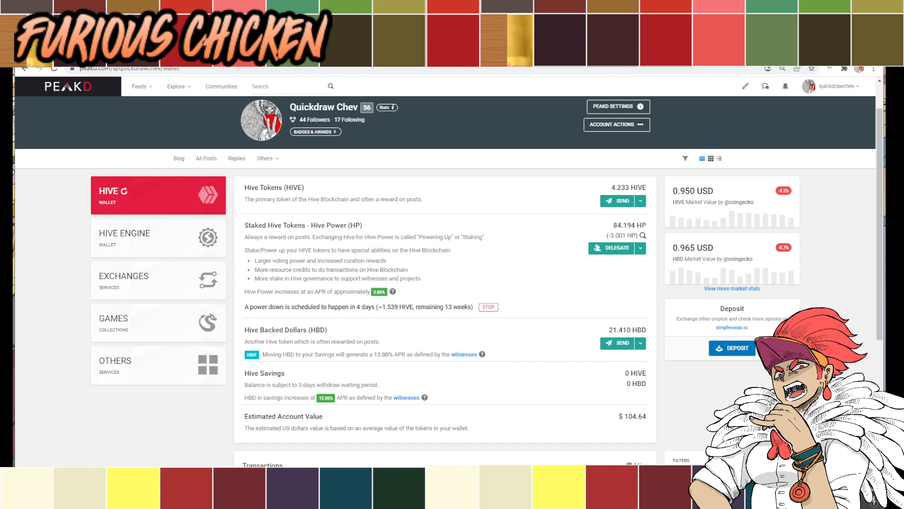
{"action": "scroll", "scroll_direction": "down", "scroll_amount": 3}
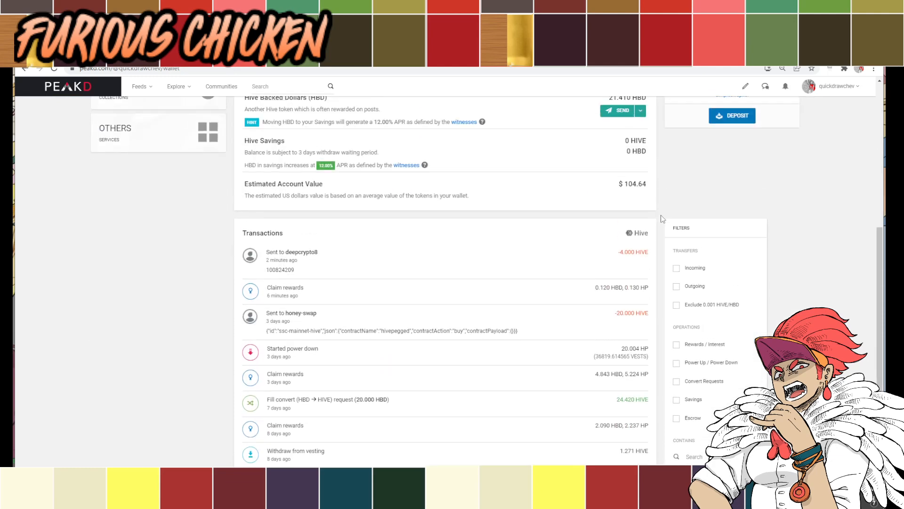
{"action": "scroll", "scroll_direction": "down", "scroll_amount": 3}
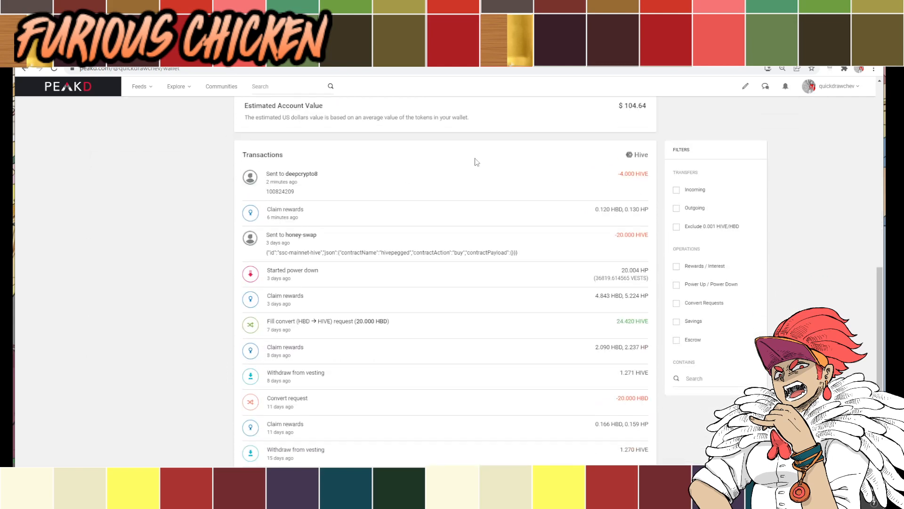
{"action": "scroll", "scroll_direction": "down", "scroll_amount": 3}
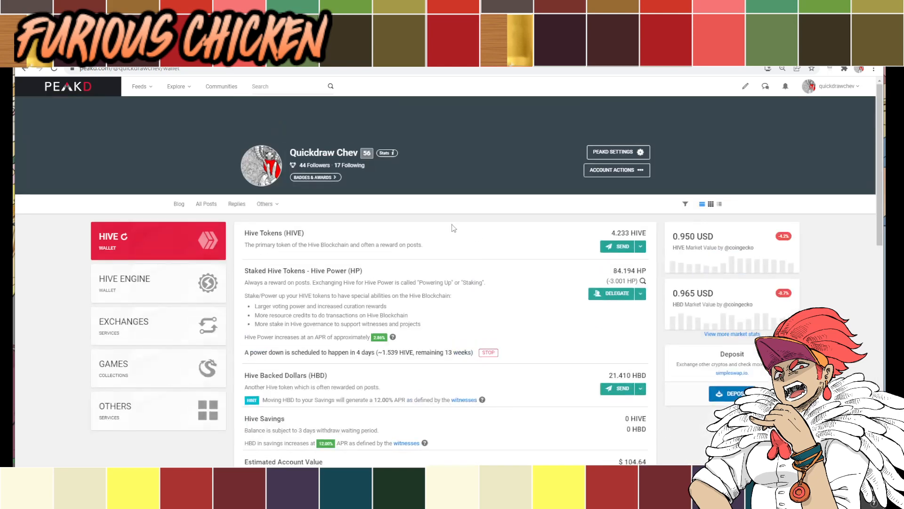
{"action": "mouse_move", "coordinate": [609, 289]}
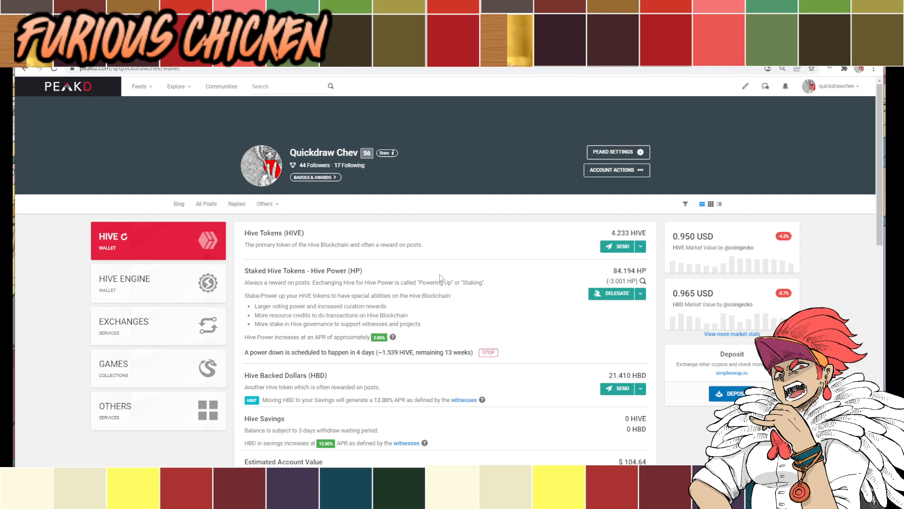
{"action": "mouse_move", "coordinate": [626, 270]}
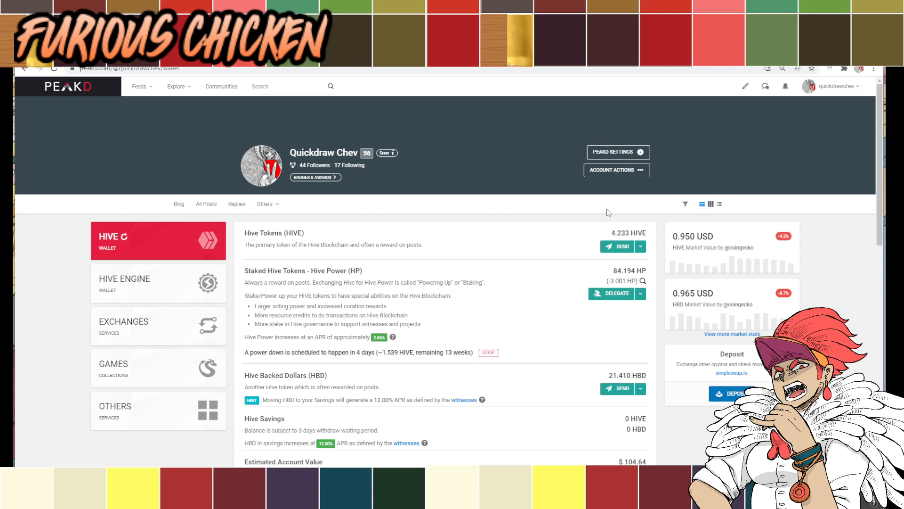
{"action": "mouse_move", "coordinate": [674, 210]}
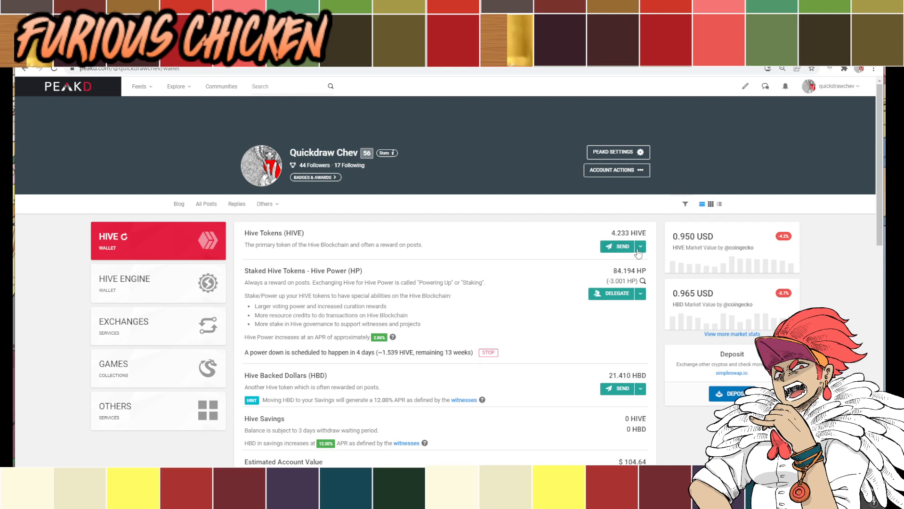
{"action": "left_click", "coordinate": [639, 246]}
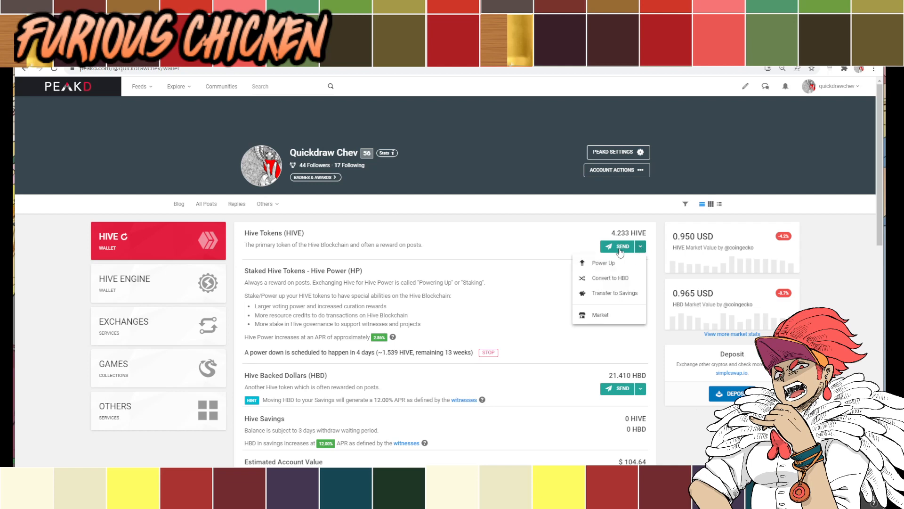
{"action": "left_click", "coordinate": [621, 246]}
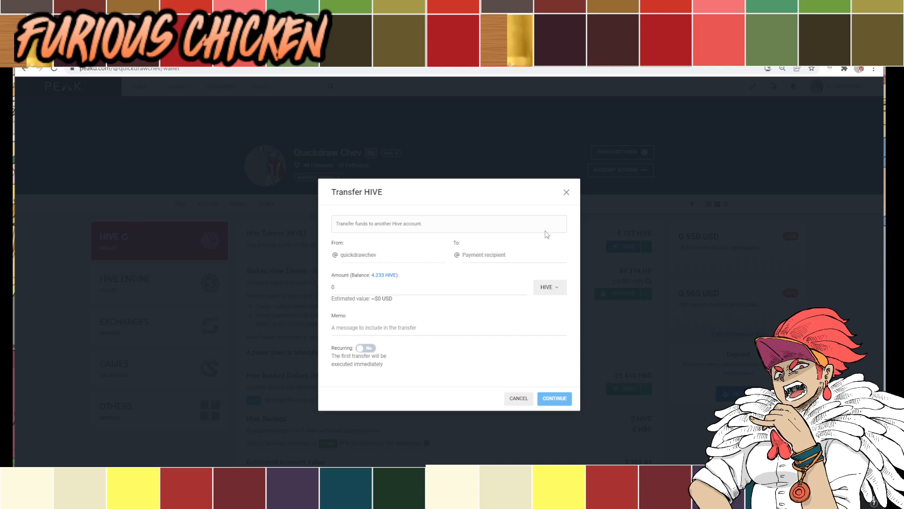
{"action": "left_click", "coordinate": [496, 255]}
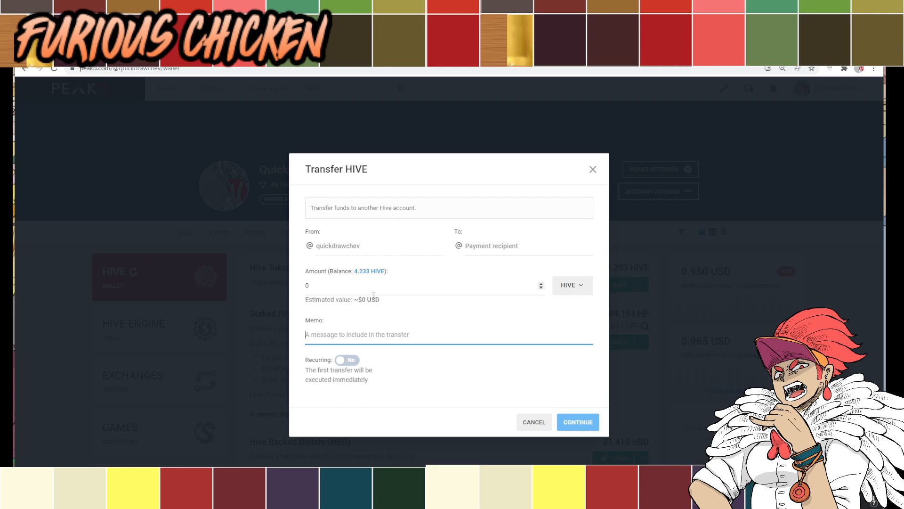
{"action": "mouse_move", "coordinate": [374, 294]}
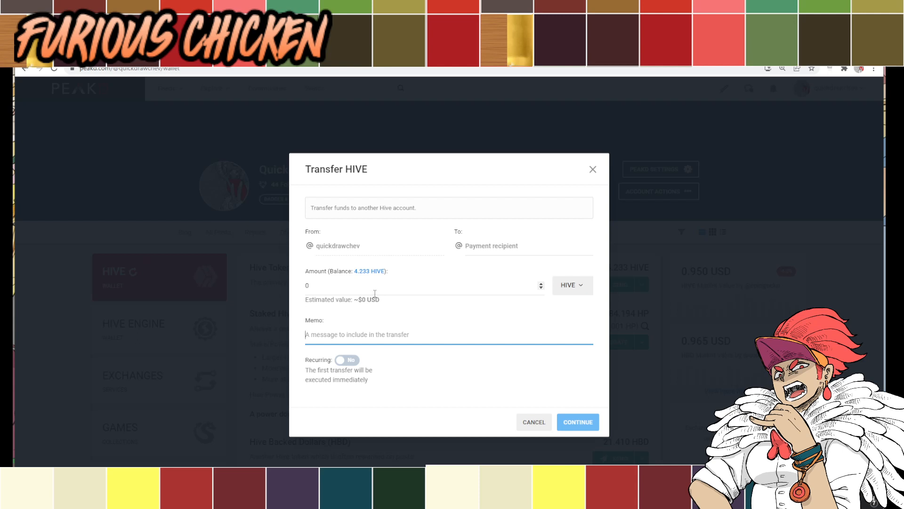
{"action": "left_click", "coordinate": [524, 246]}
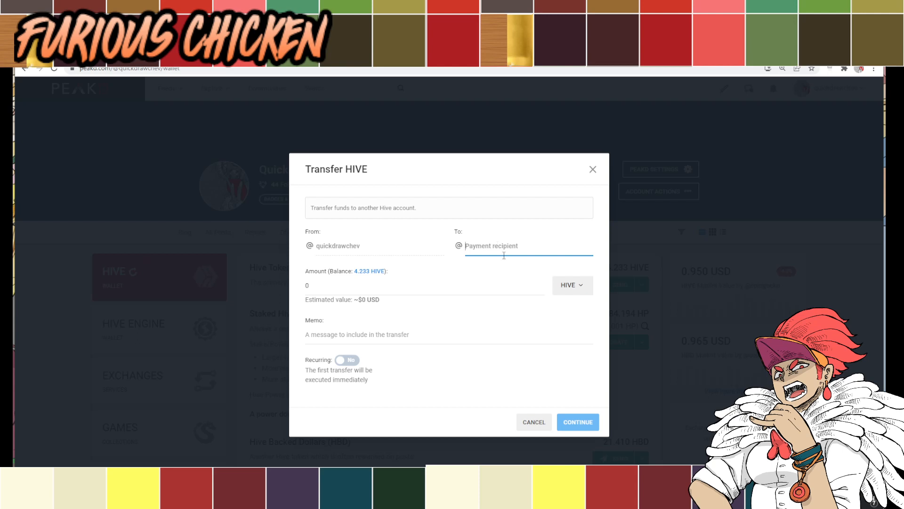
{"action": "left_click", "coordinate": [448, 334]}
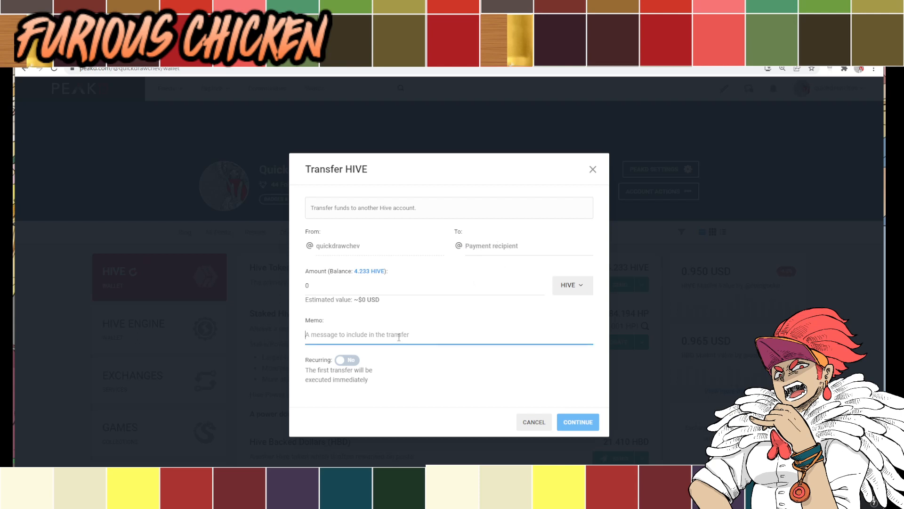
{"action": "mouse_move", "coordinate": [397, 325]}
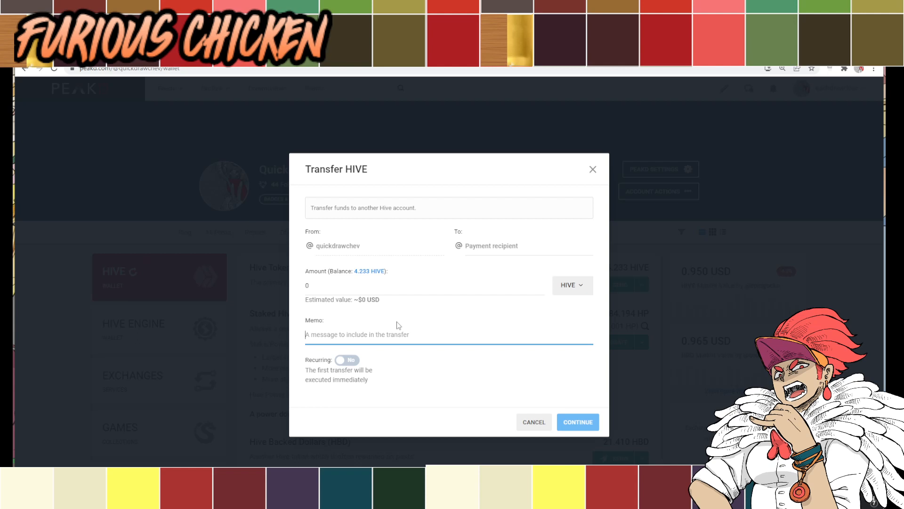
{"action": "mouse_move", "coordinate": [397, 312]}
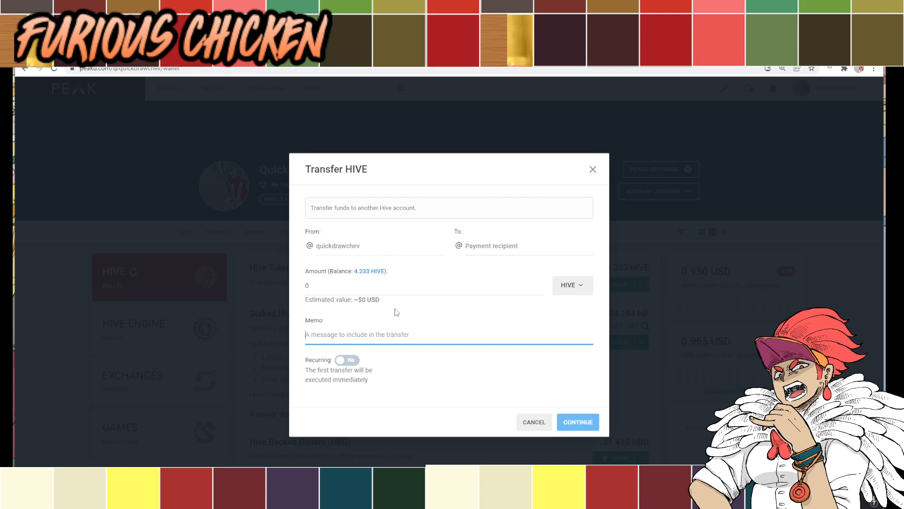
{"action": "mouse_move", "coordinate": [467, 254]}
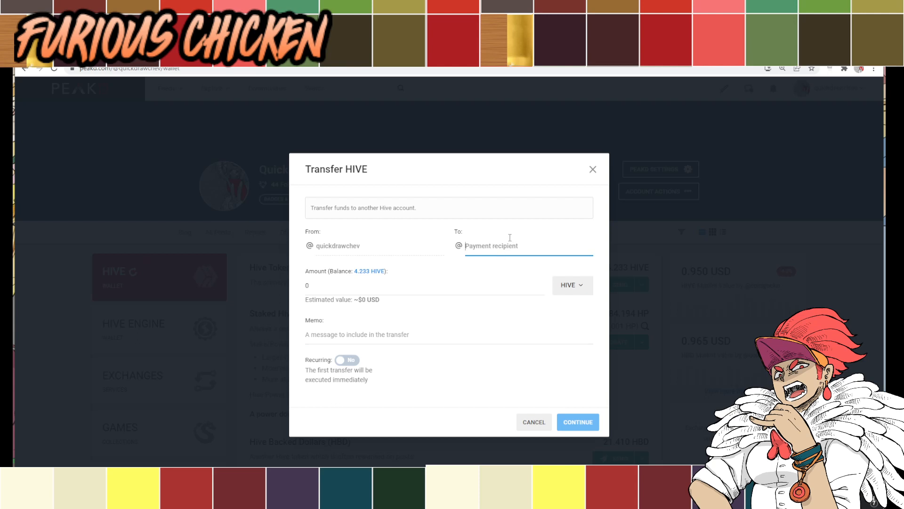
{"action": "left_click", "coordinate": [448, 333]}
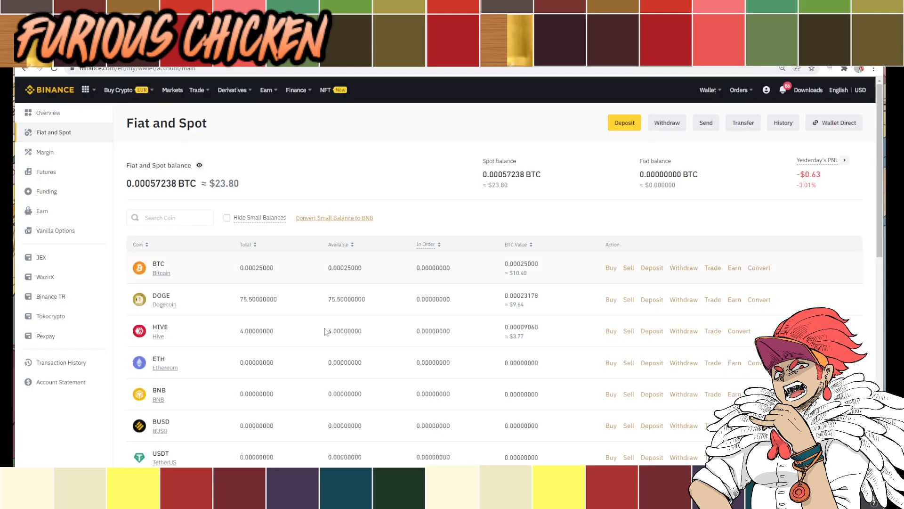
{"action": "mouse_move", "coordinate": [391, 172]}
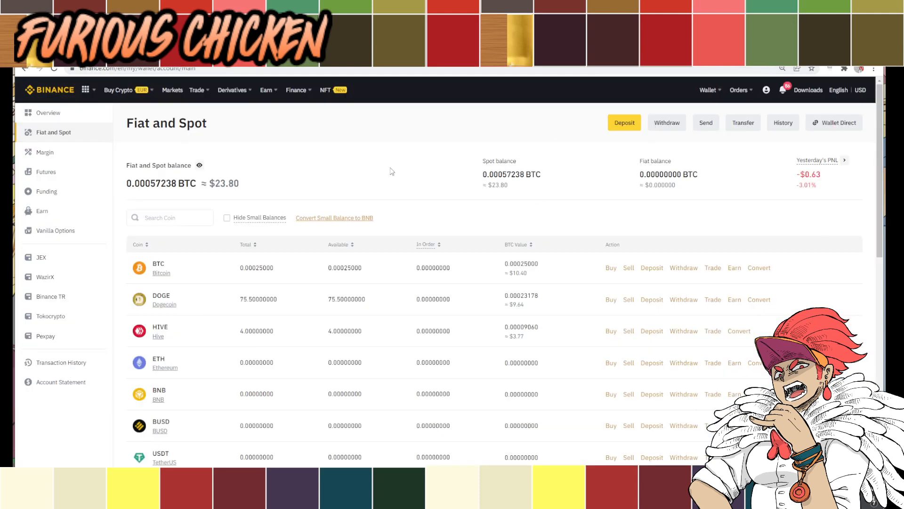
{"action": "mouse_move", "coordinate": [345, 258]}
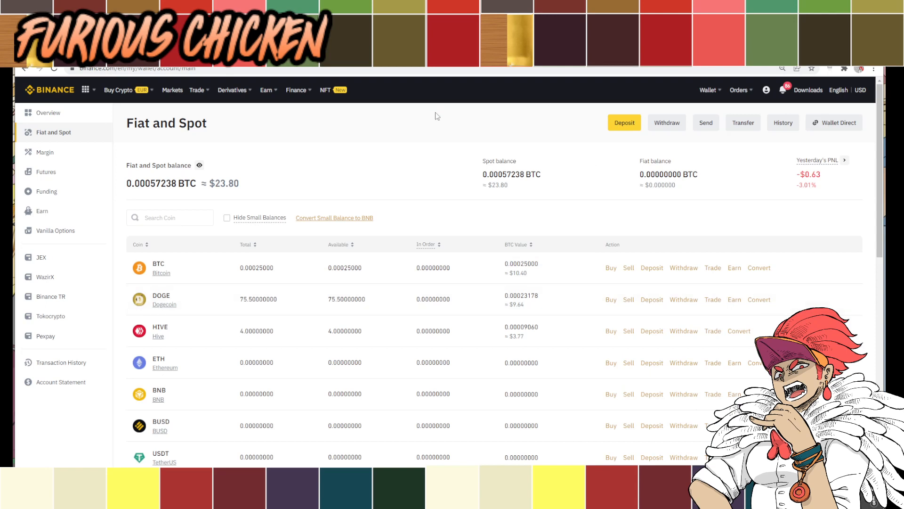
{"action": "mouse_move", "coordinate": [525, 222]}
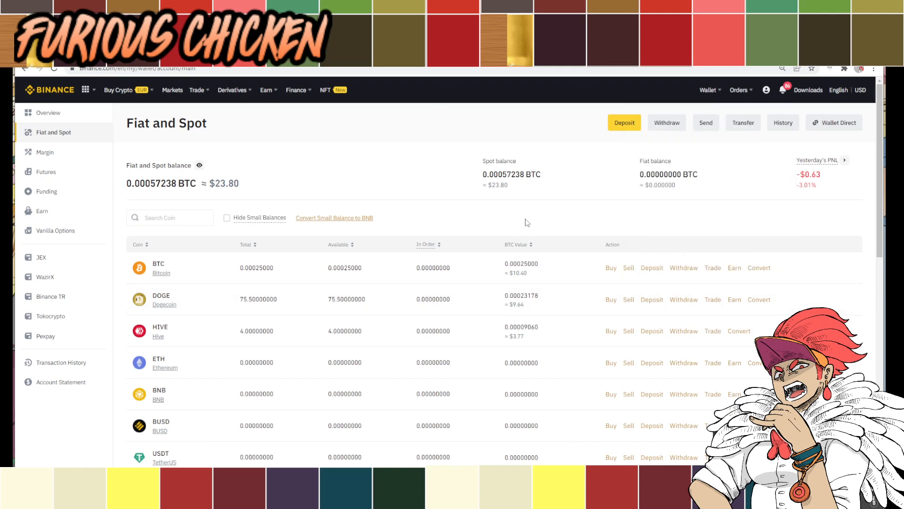
Step: Reload the Fiat and Spot wallet and filter the coin list to 'hive', showing 4 HIVE
{"action": "left_click", "coordinate": [708, 90]}
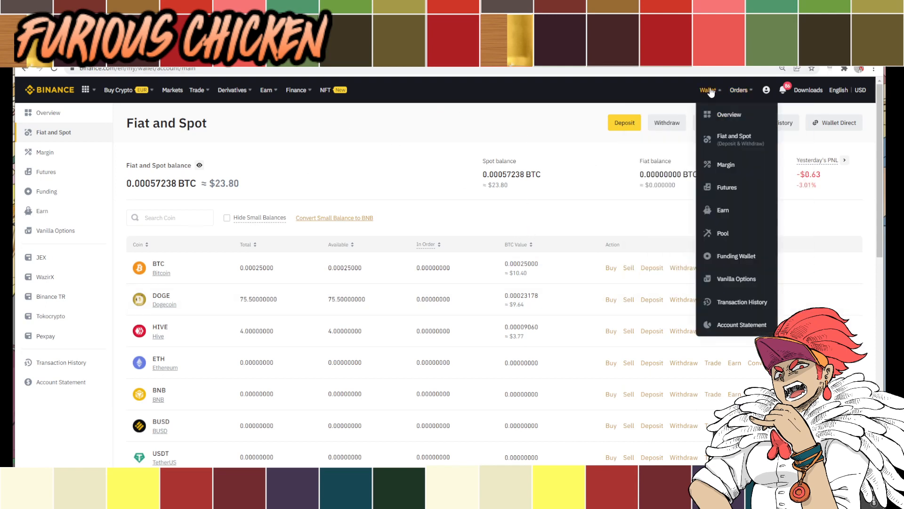
{"action": "mouse_move", "coordinate": [732, 140]}
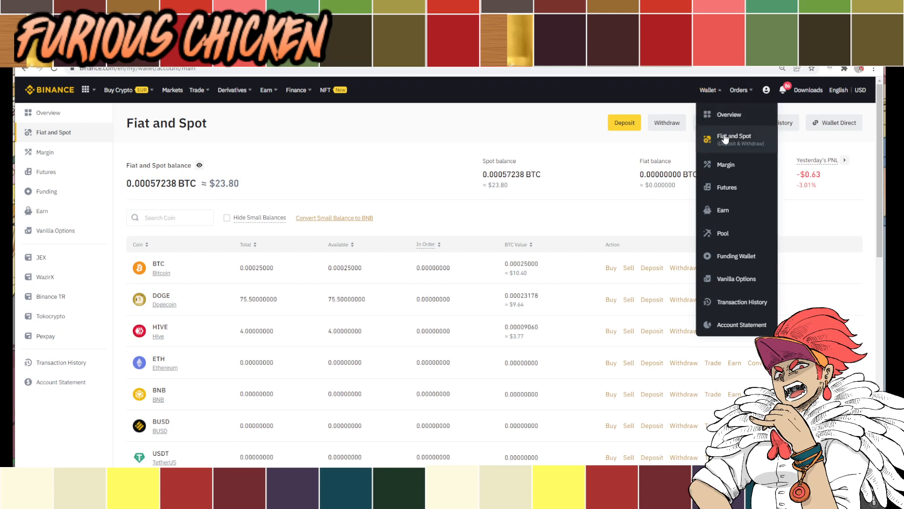
{"action": "mouse_move", "coordinate": [744, 151]}
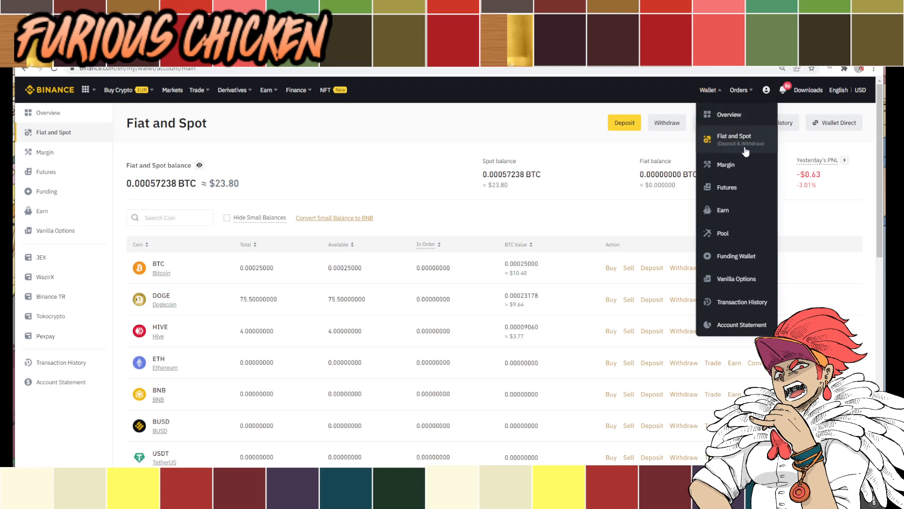
{"action": "left_click", "coordinate": [733, 139]}
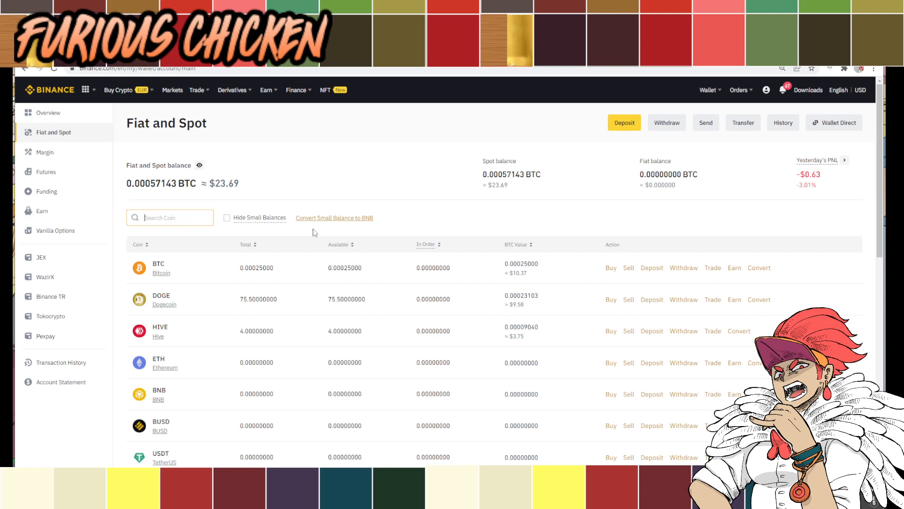
{"action": "type", "text": "h"}
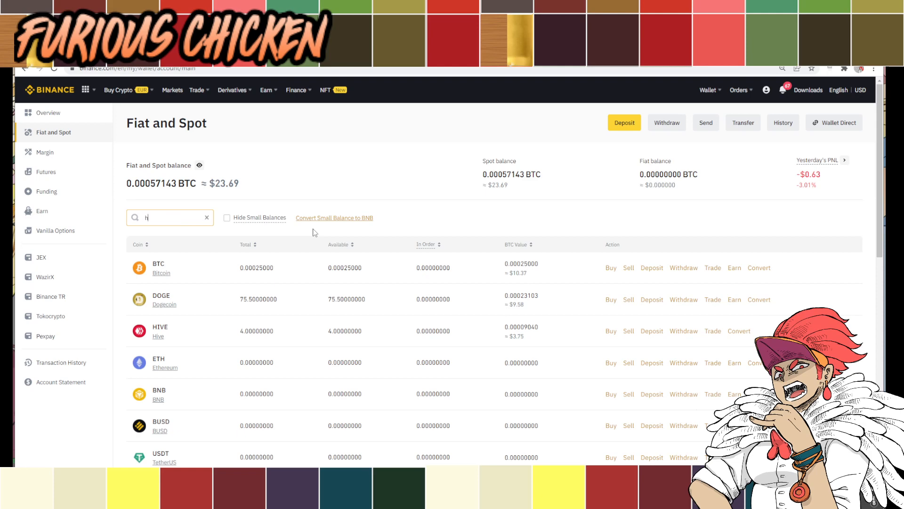
{"action": "type", "text": "ive"}
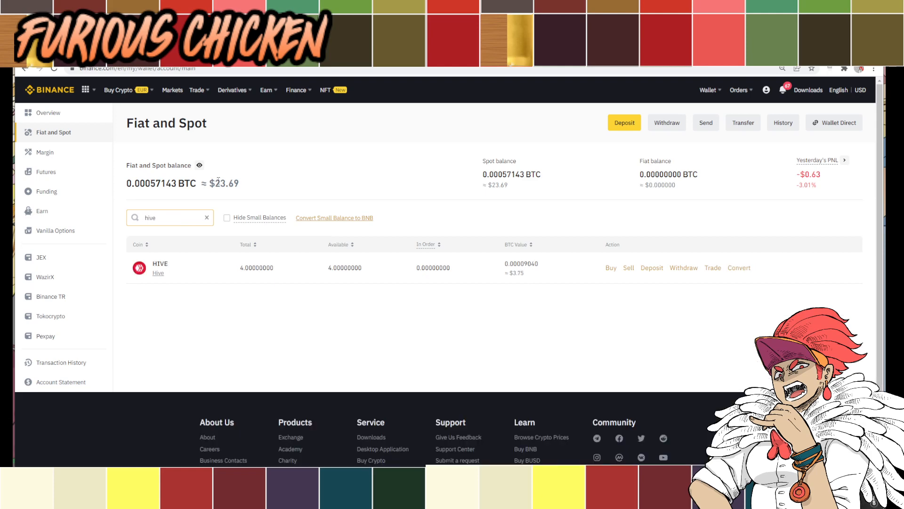
{"action": "mouse_move", "coordinate": [408, 289]}
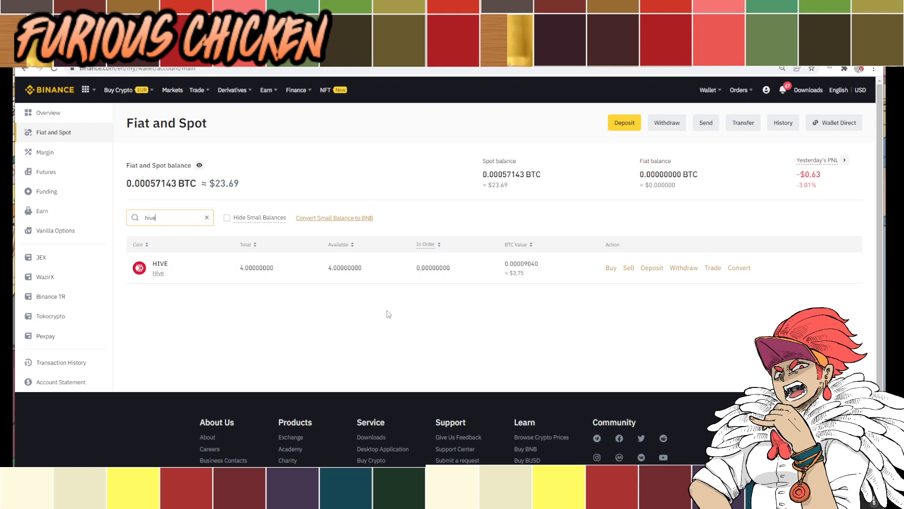
{"action": "mouse_move", "coordinate": [597, 271]}
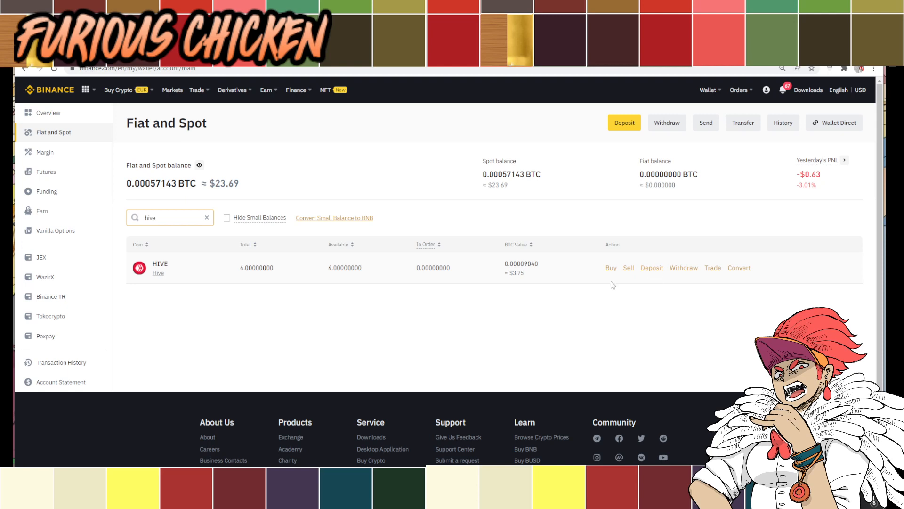
Step: Start a HIVE deposit, acknowledge the address-and-memo notice, and copy the deepcrypto8 deposit address
{"action": "left_click", "coordinate": [651, 267]}
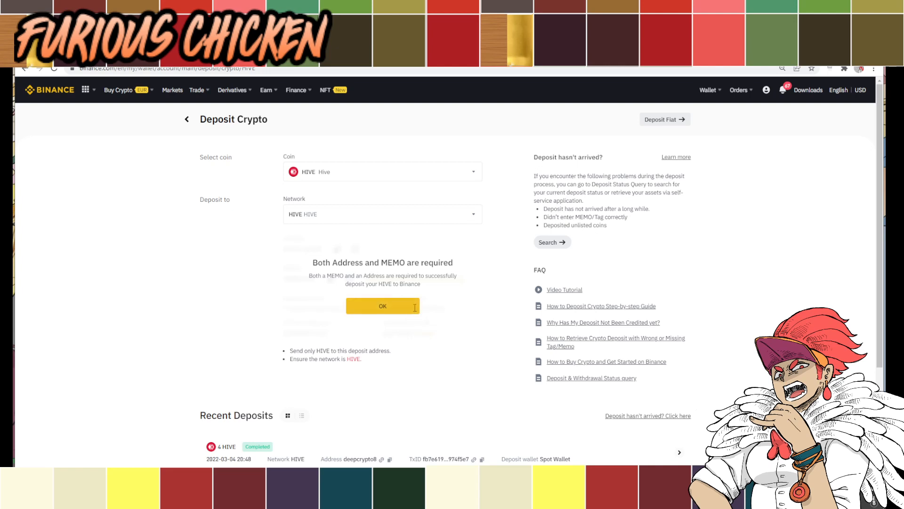
{"action": "left_click", "coordinate": [382, 306]}
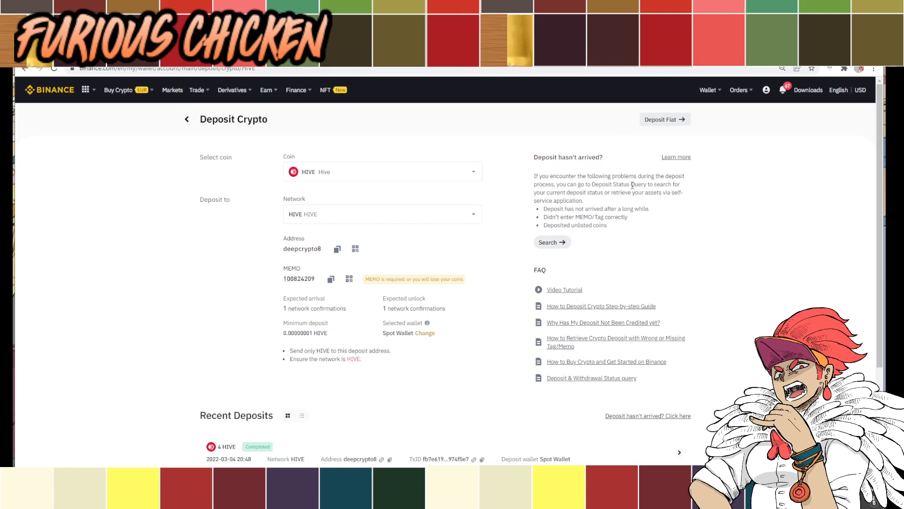
{"action": "left_click", "coordinate": [382, 214]}
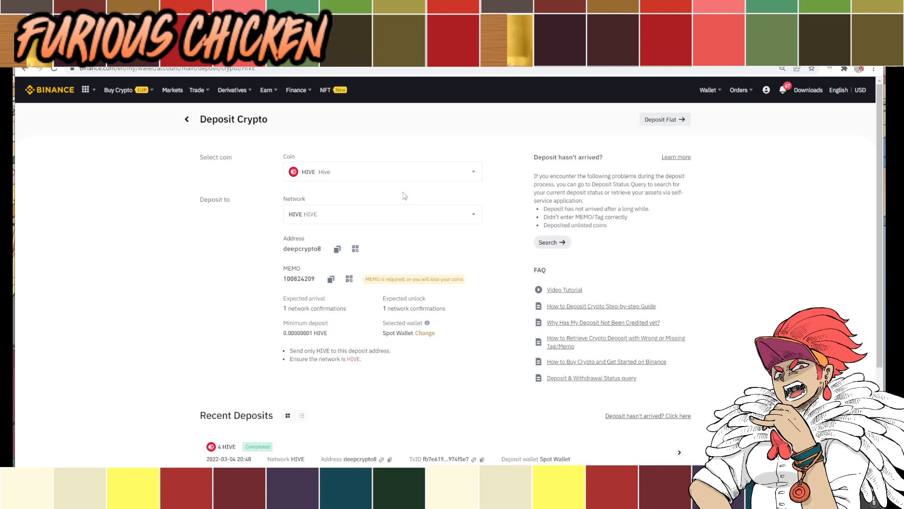
{"action": "mouse_move", "coordinate": [402, 196]}
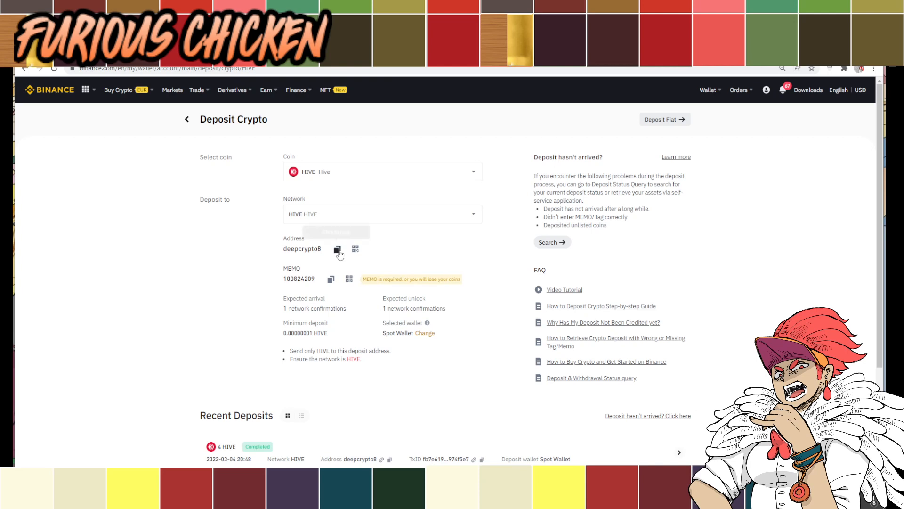
{"action": "left_click", "coordinate": [337, 249]}
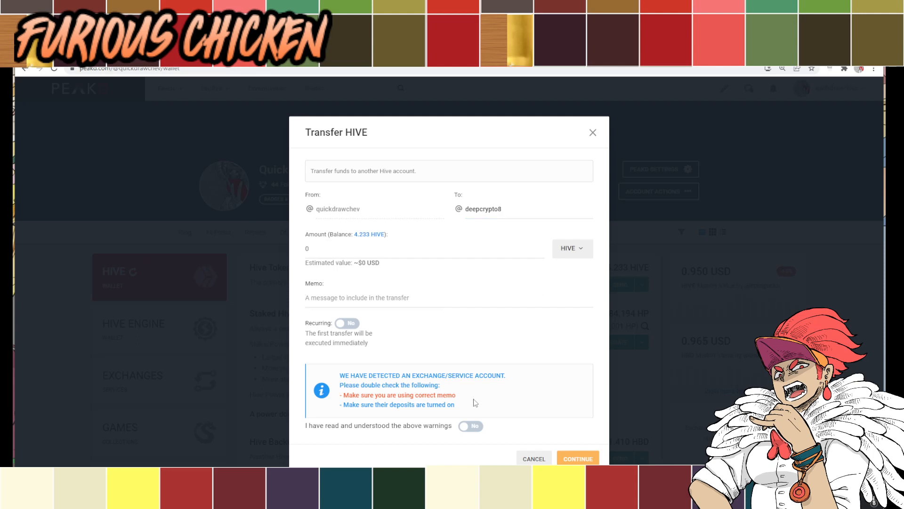
{"action": "mouse_move", "coordinate": [457, 356]}
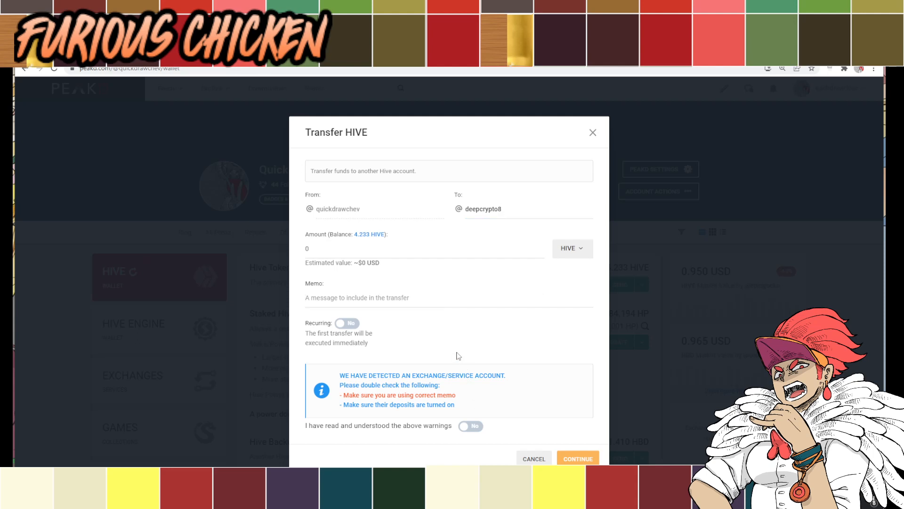
{"action": "mouse_move", "coordinate": [464, 434]}
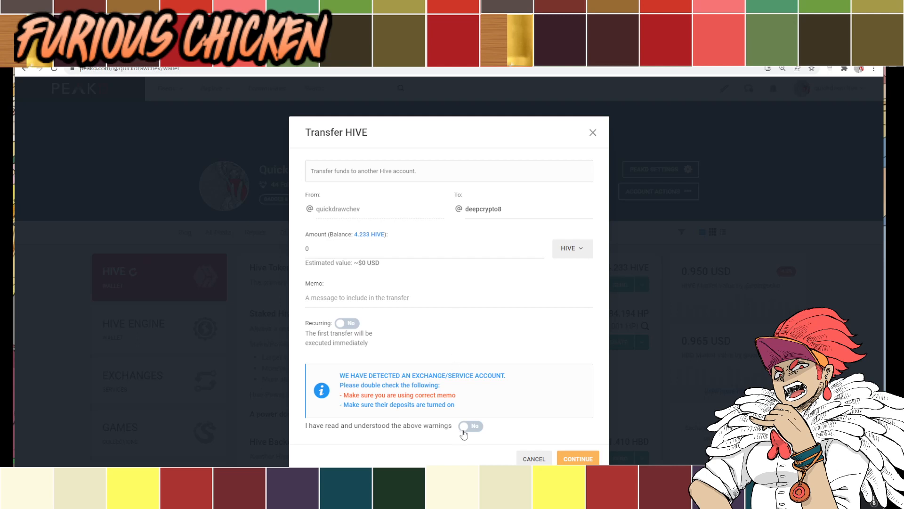
{"action": "left_click_drag", "start_coordinate": [505, 375], "coordinate": [340, 397]}
{"action": "type", "text": "100824209"}
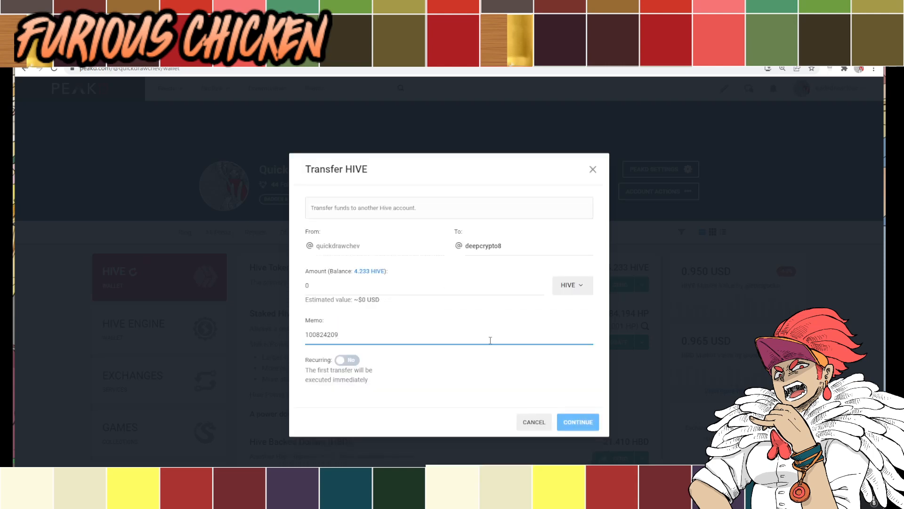
{"action": "left_click", "coordinate": [402, 284]}
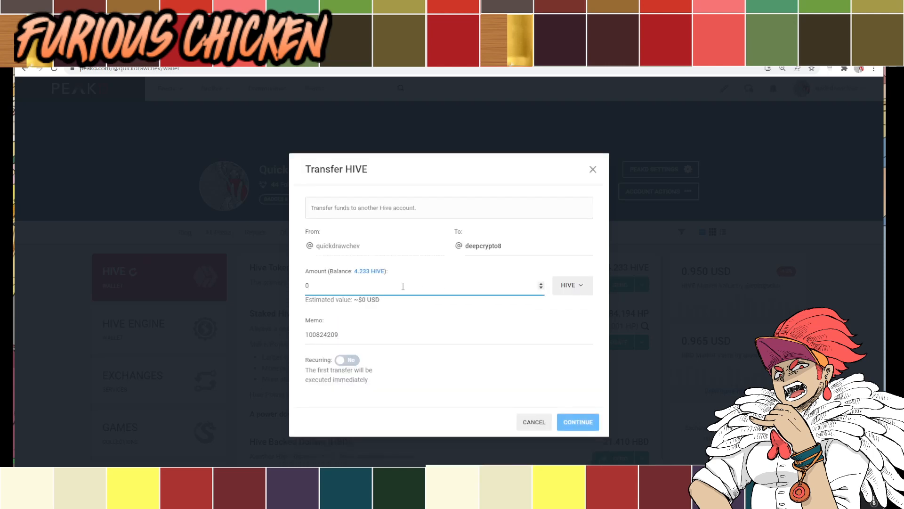
{"action": "type", "text": "5"}
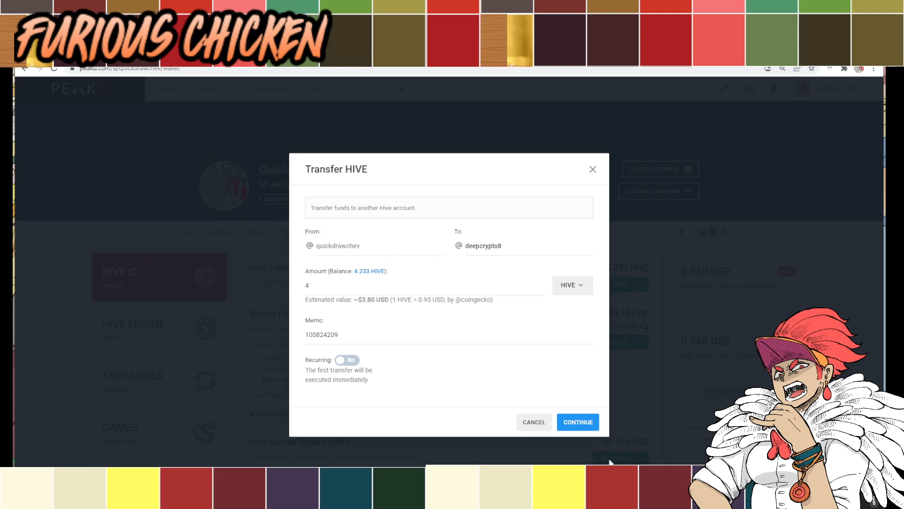
{"action": "mouse_move", "coordinate": [610, 220]}
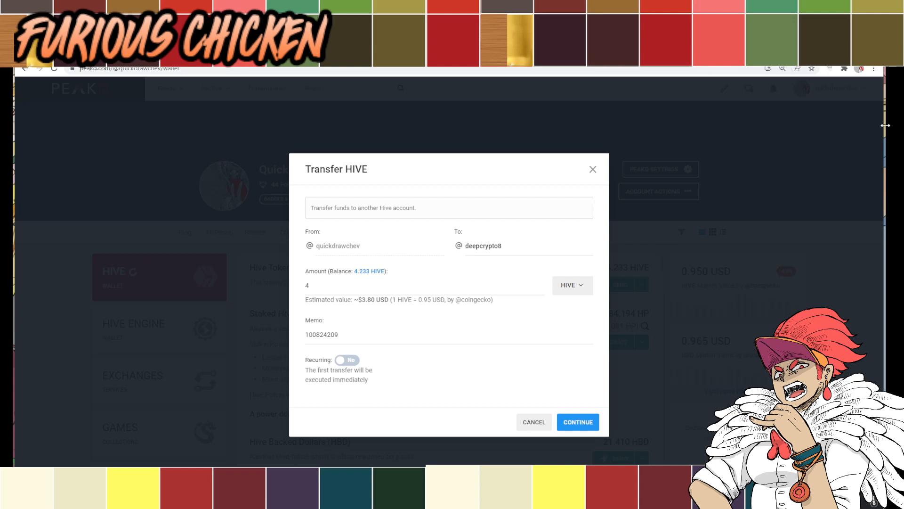
{"action": "mouse_move", "coordinate": [686, 176]}
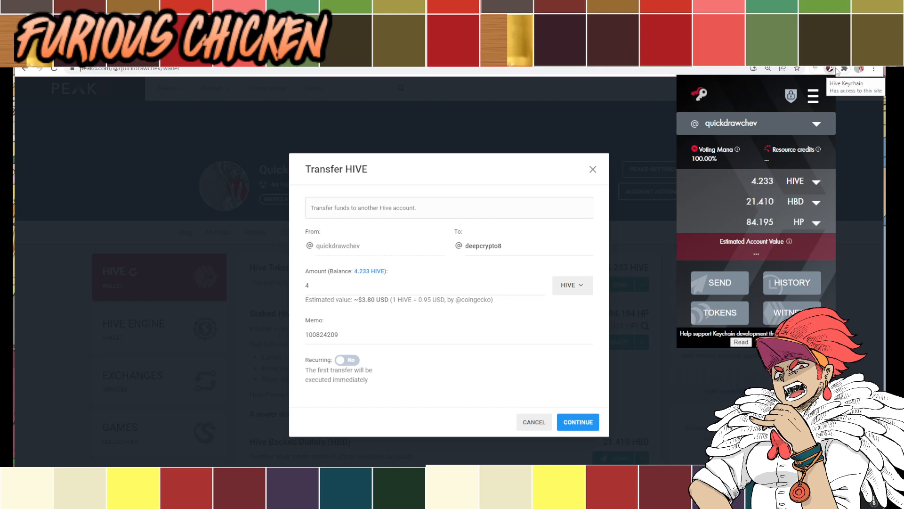
{"action": "left_click", "coordinate": [829, 69]}
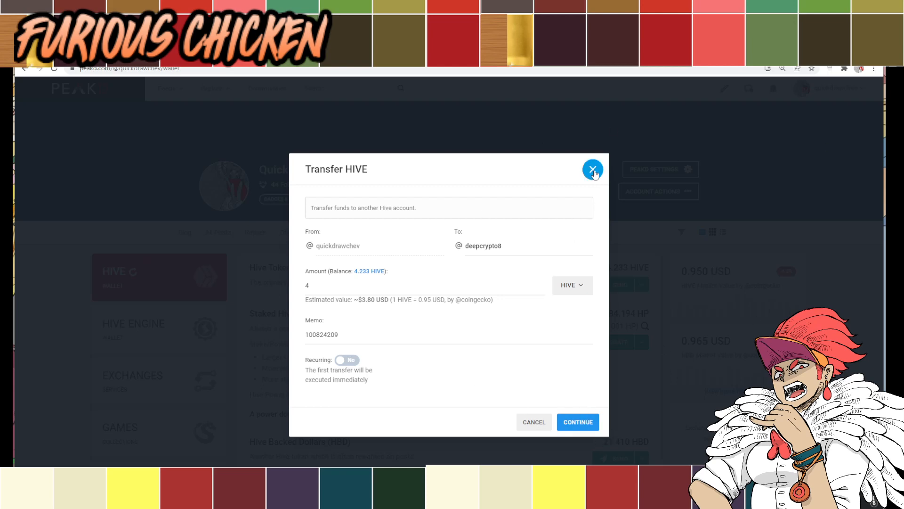
{"action": "left_click", "coordinate": [593, 168]}
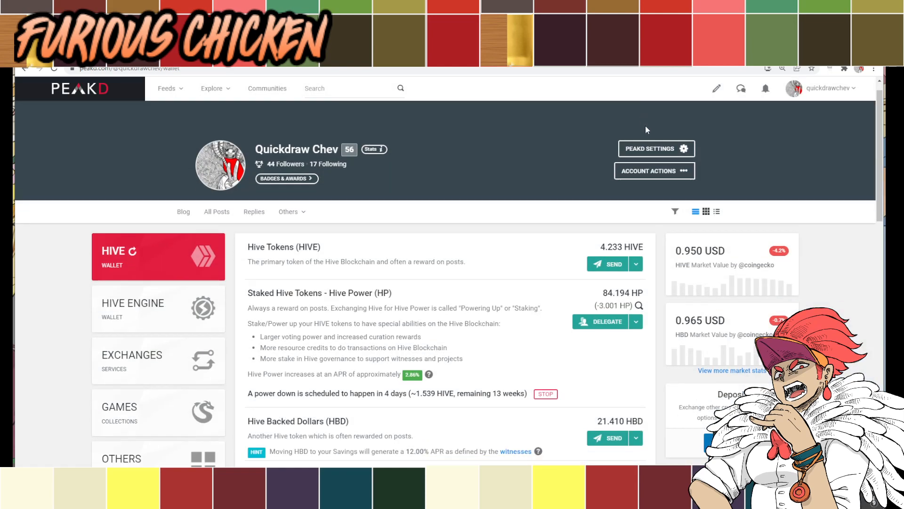
{"action": "scroll", "scroll_direction": "down", "scroll_amount": 3}
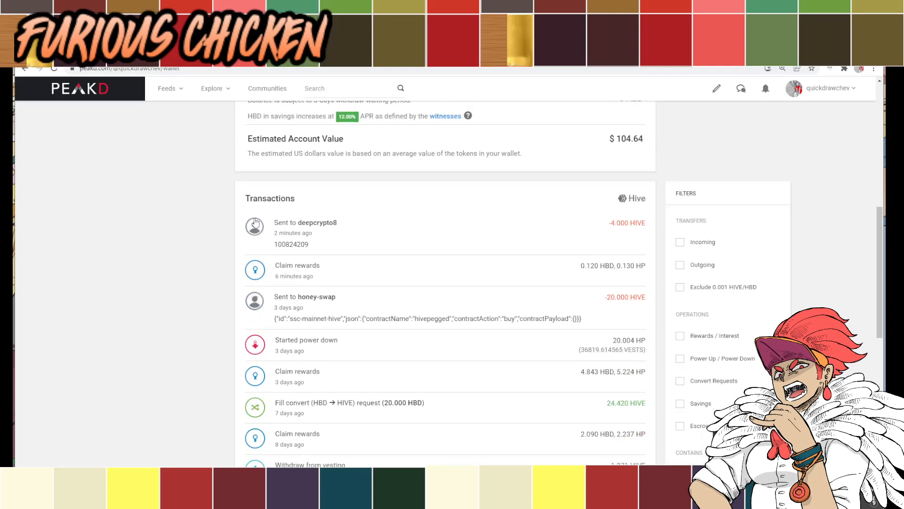
{"action": "mouse_move", "coordinate": [421, 240]}
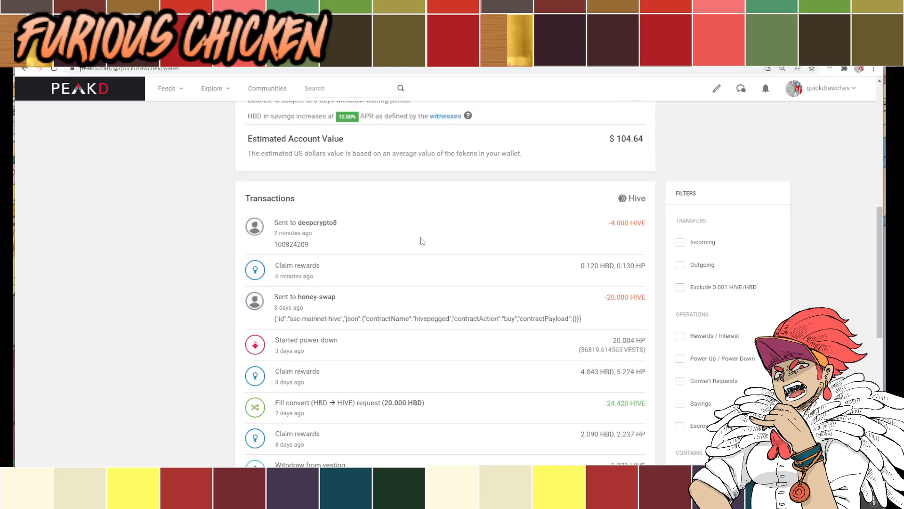
{"action": "double_click", "coordinate": [246, 197]}
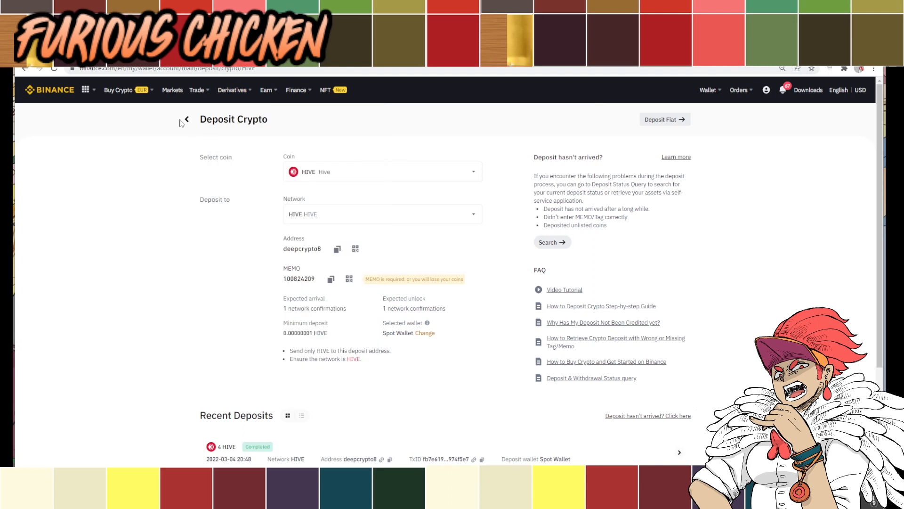
Step: Return to Fiat and Spot, search 'hive' to confirm 4 HIVE, then clear the search
{"action": "left_click", "coordinate": [184, 120]}
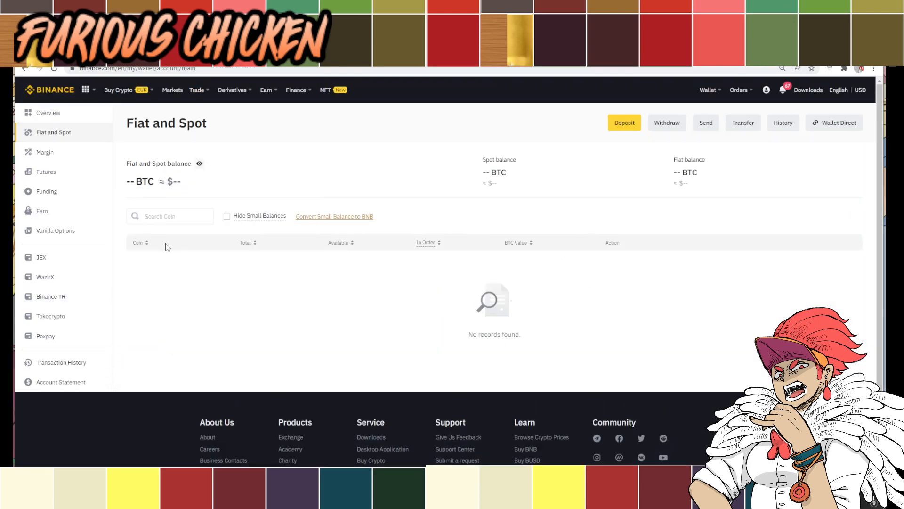
{"action": "type", "text": "h"}
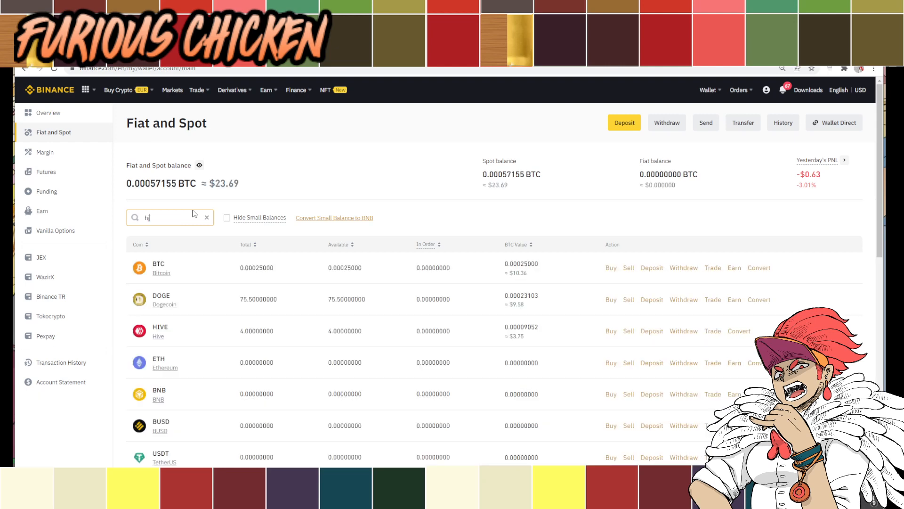
{"action": "key", "text": "Backspace"}
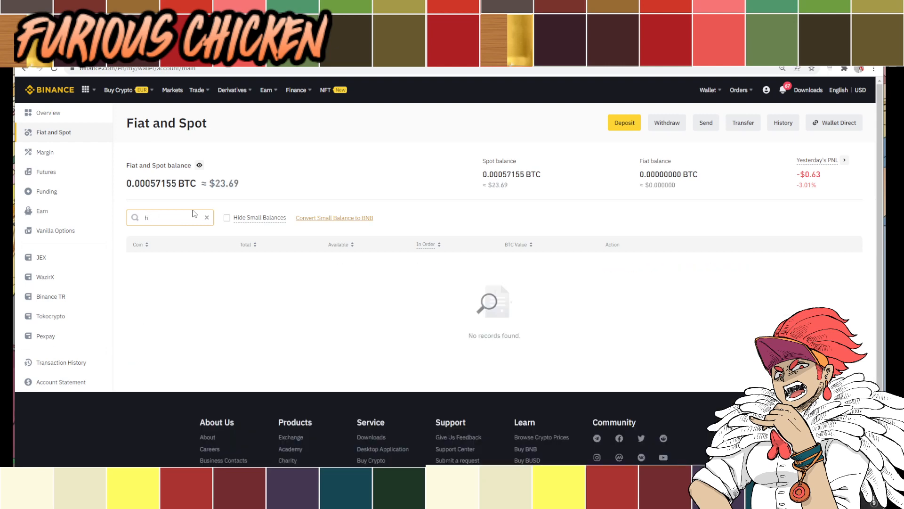
{"action": "type", "text": "ive"}
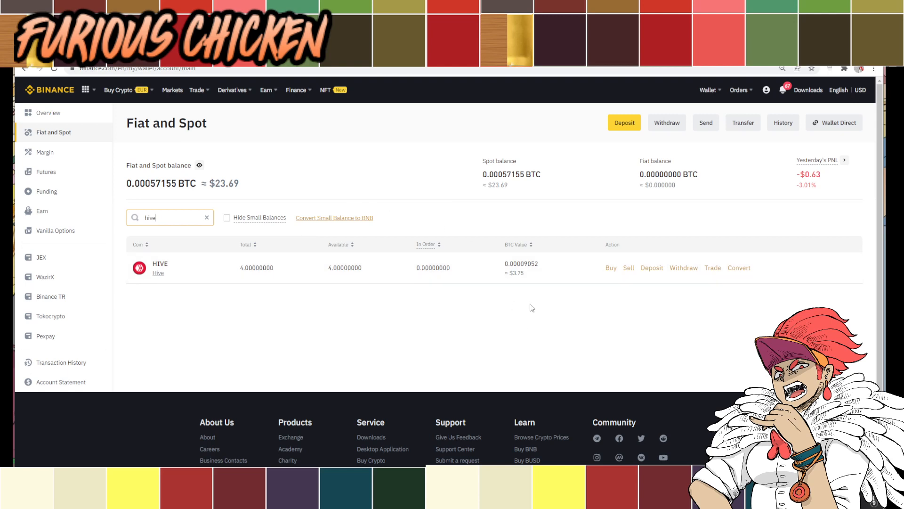
{"action": "mouse_move", "coordinate": [666, 241]}
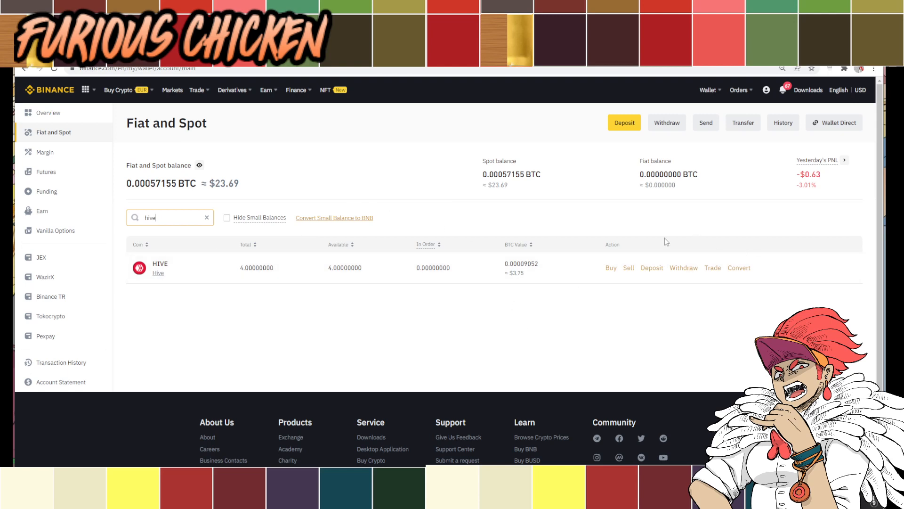
{"action": "mouse_move", "coordinate": [631, 104]}
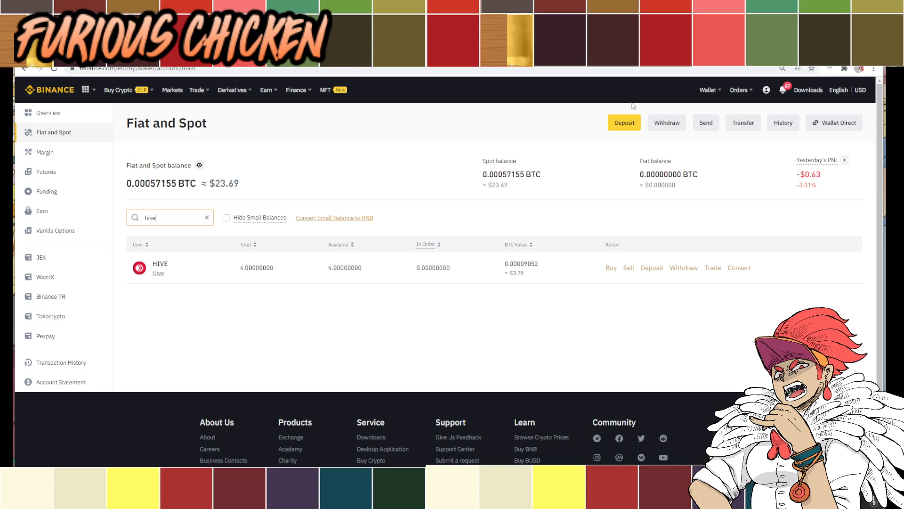
{"action": "mouse_move", "coordinate": [486, 207]}
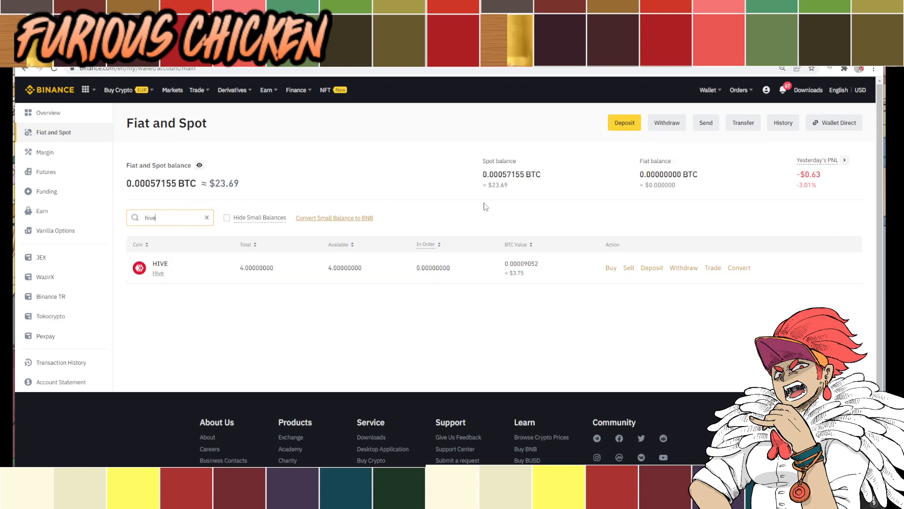
{"action": "mouse_move", "coordinate": [465, 240]}
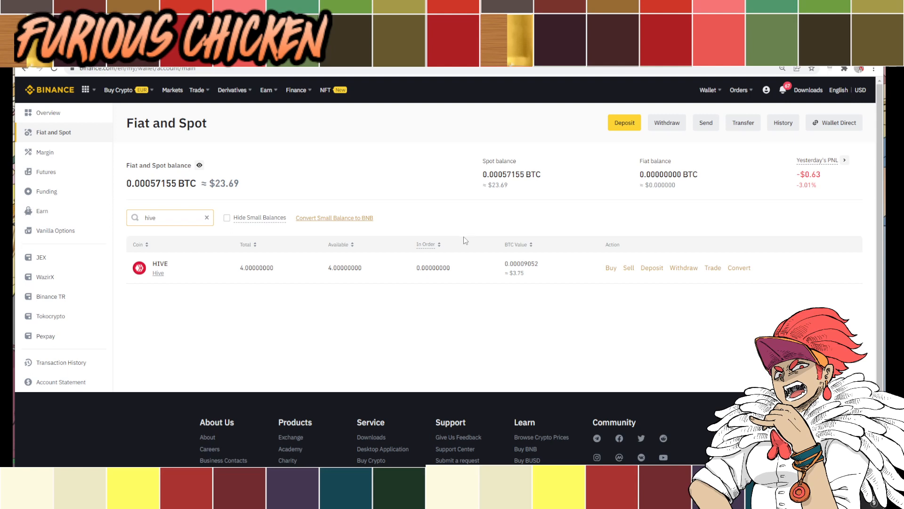
{"action": "mouse_move", "coordinate": [482, 245]}
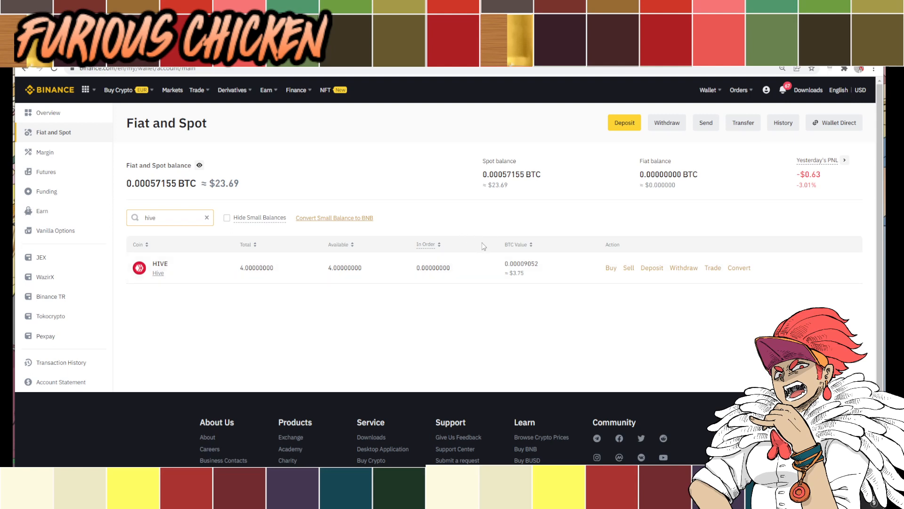
{"action": "mouse_move", "coordinate": [551, 256]}
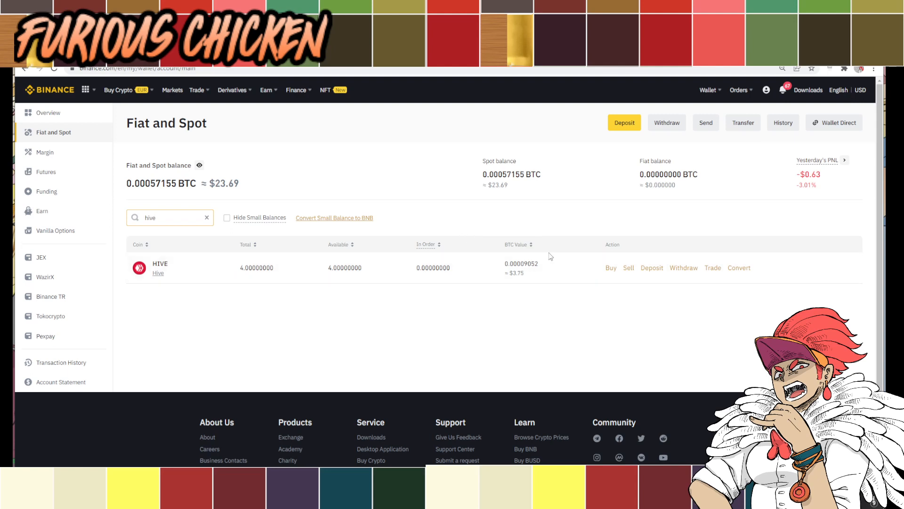
{"action": "left_click", "coordinate": [207, 218]}
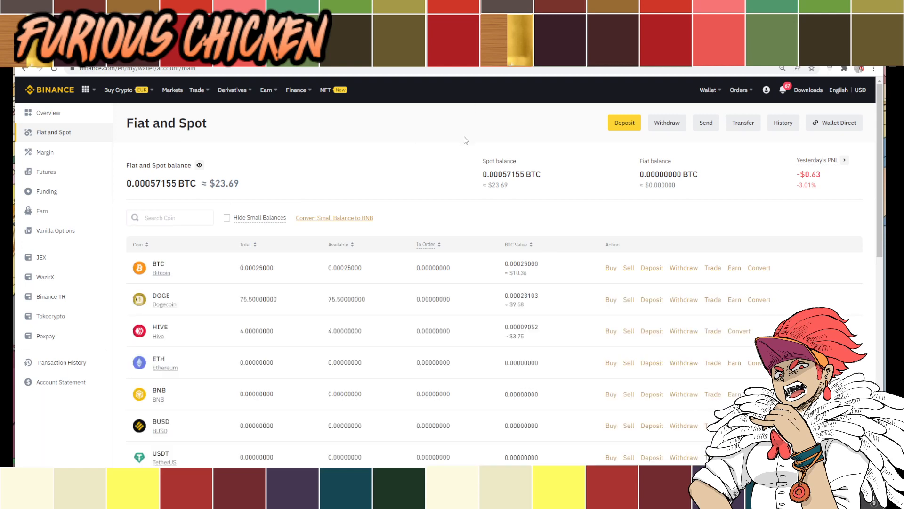
{"action": "mouse_move", "coordinate": [444, 147]}
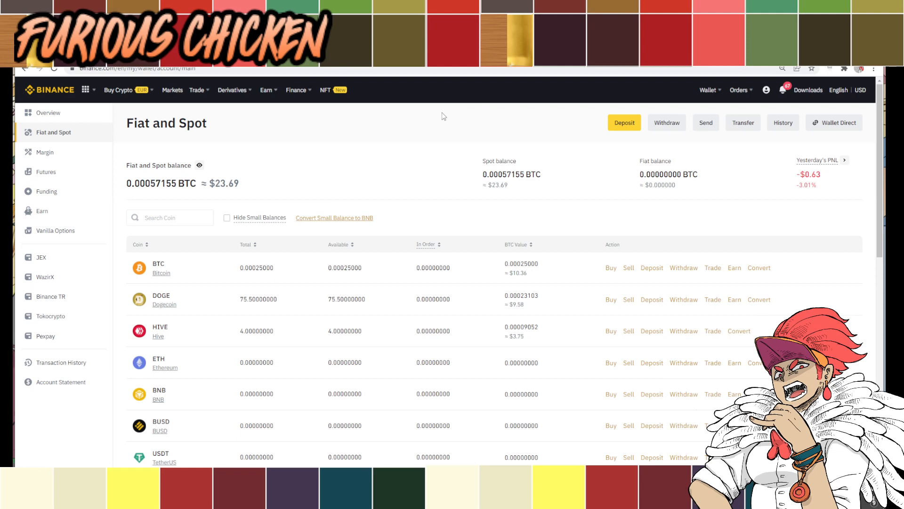
{"action": "mouse_move", "coordinate": [436, 122]}
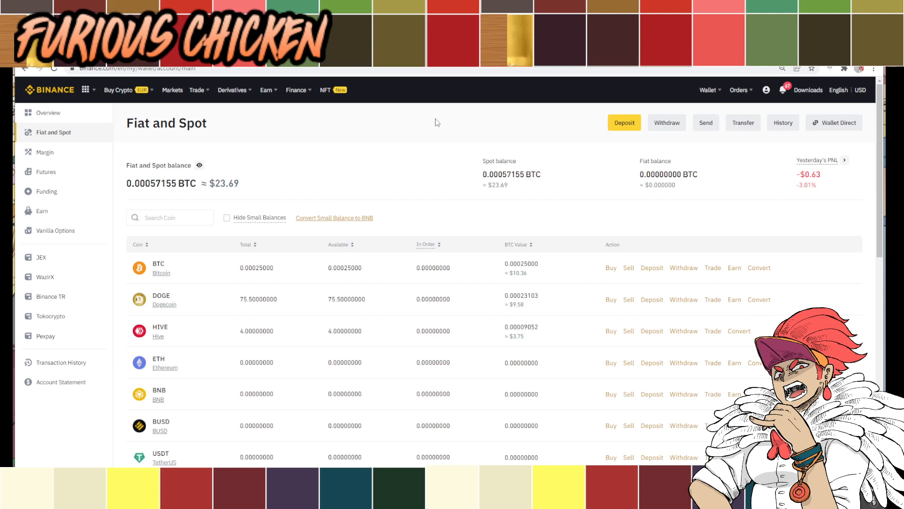
{"action": "mouse_move", "coordinate": [421, 114]}
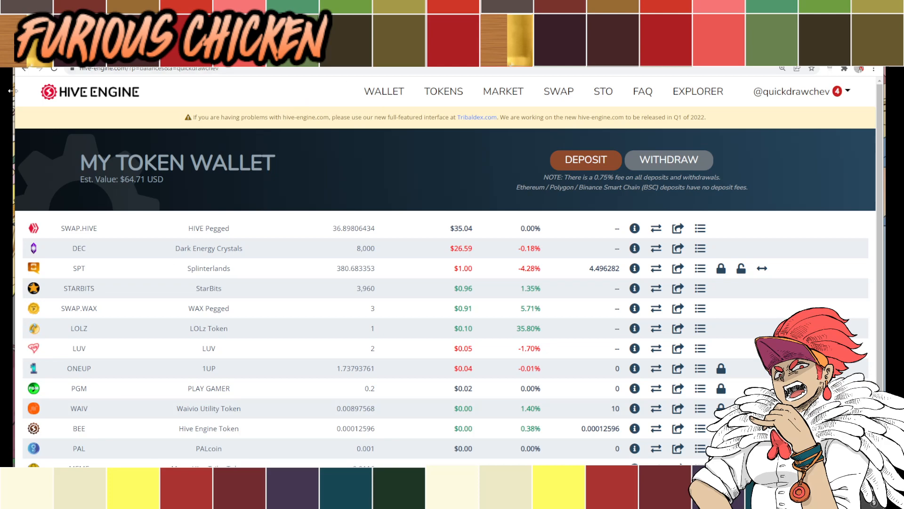
{"action": "mouse_move", "coordinate": [248, 217]}
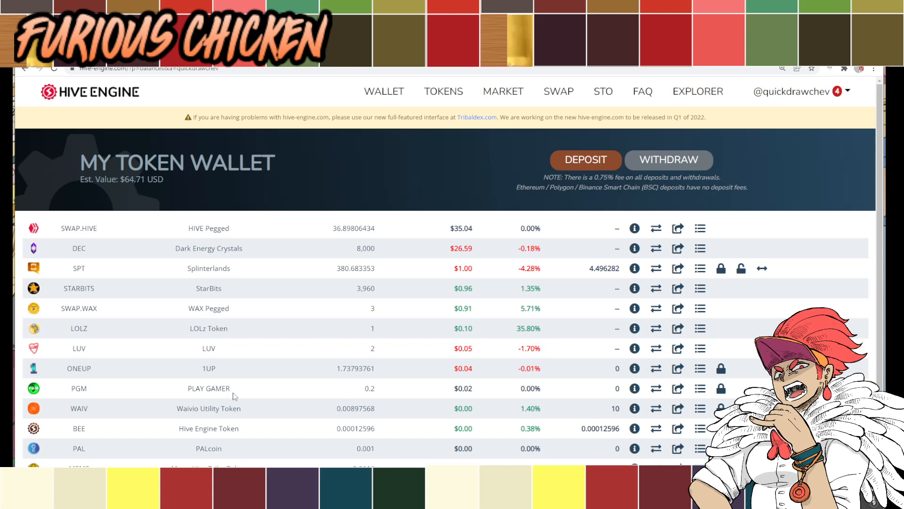
{"action": "mouse_move", "coordinate": [409, 207]}
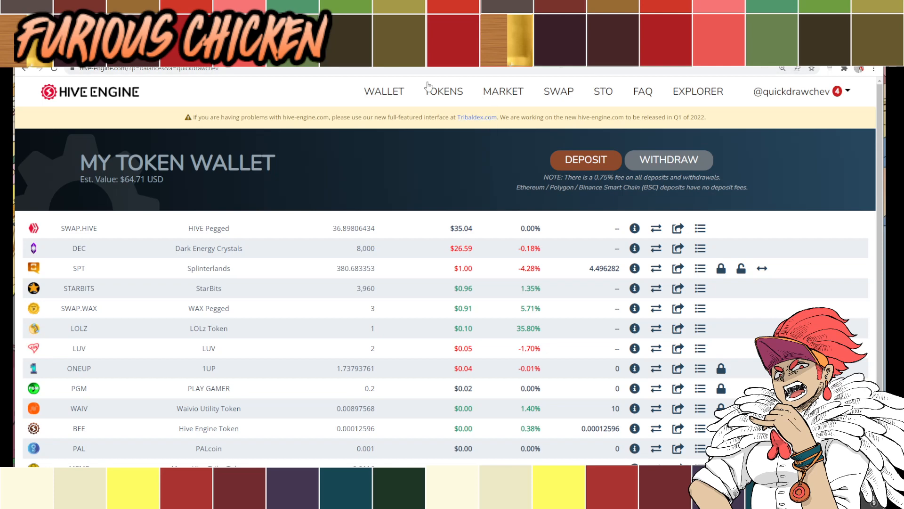
{"action": "mouse_move", "coordinate": [418, 156]}
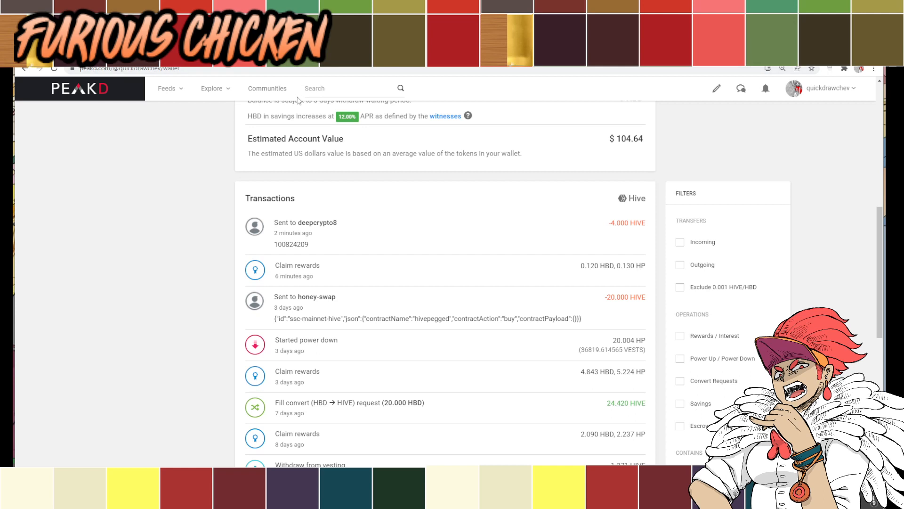
{"action": "mouse_move", "coordinate": [299, 99]}
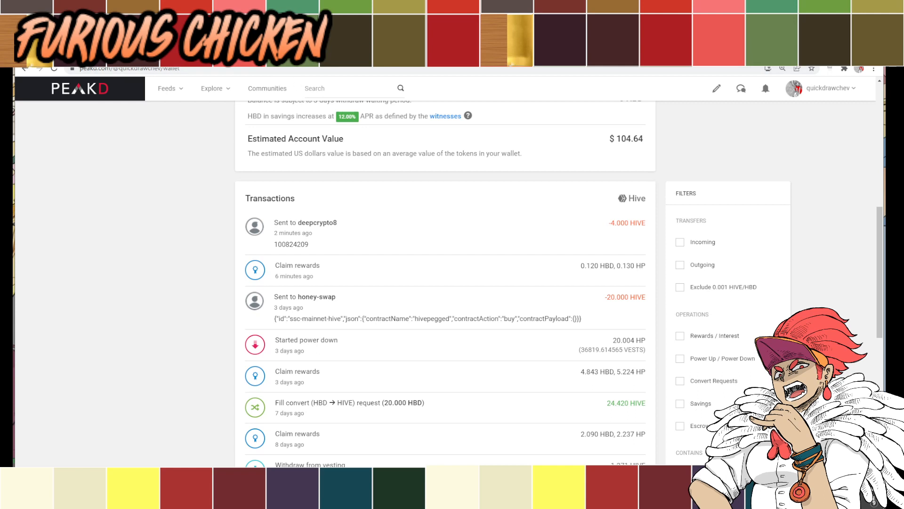
{"action": "mouse_move", "coordinate": [527, 299]}
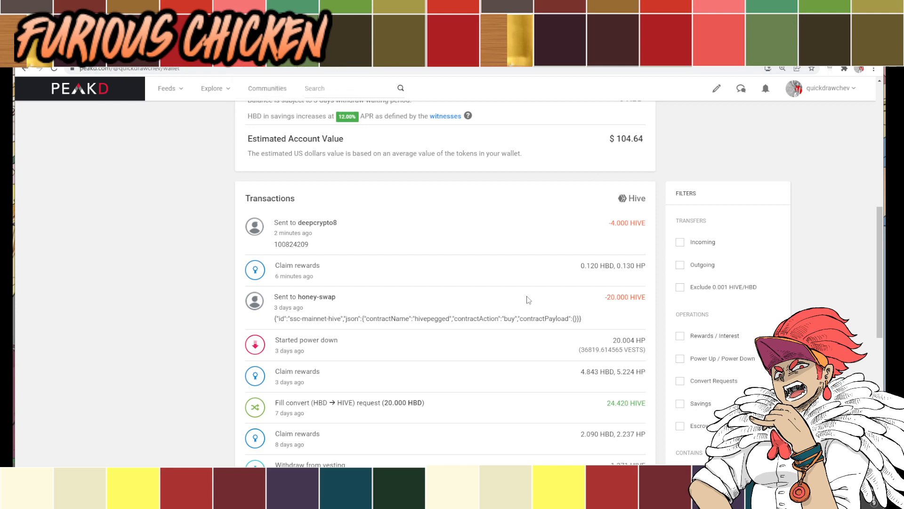
{"action": "mouse_move", "coordinate": [816, 125]}
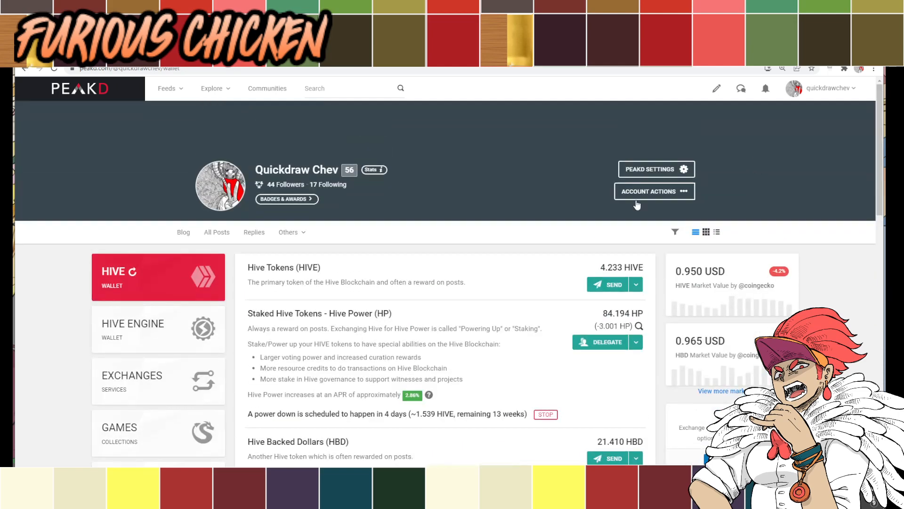
{"action": "scroll", "scroll_direction": "down", "scroll_amount": 3}
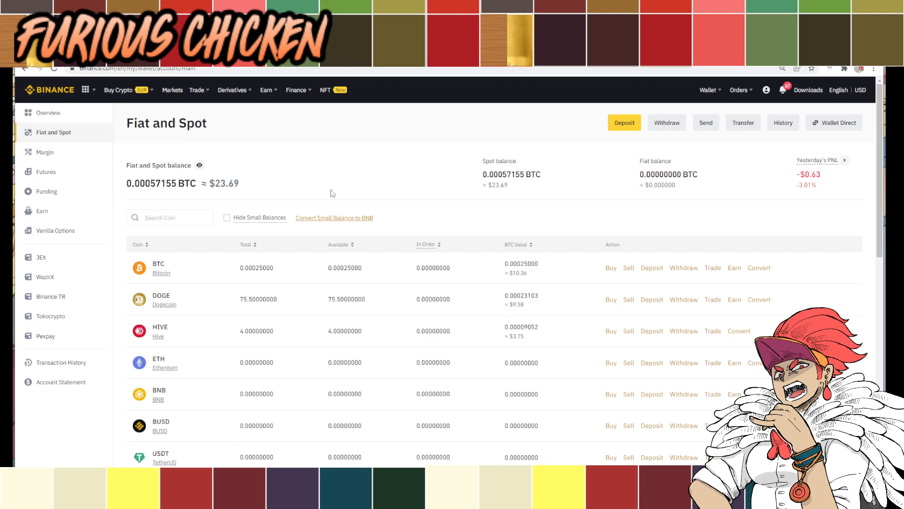
{"action": "mouse_move", "coordinate": [532, 381]}
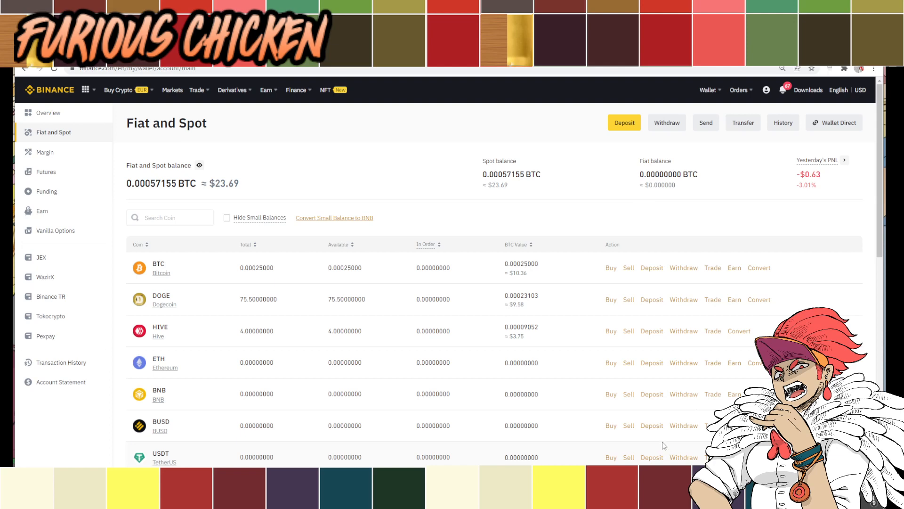
{"action": "mouse_move", "coordinate": [661, 445]}
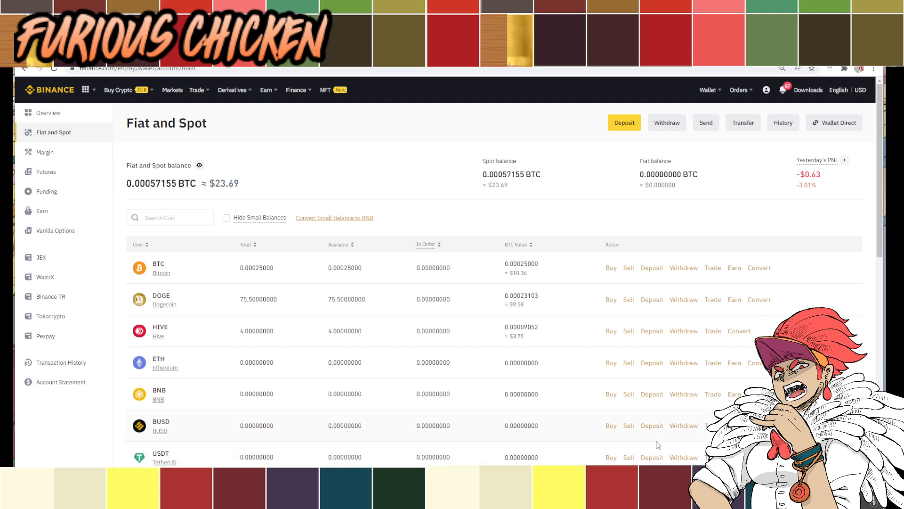
{"action": "mouse_move", "coordinate": [647, 411]}
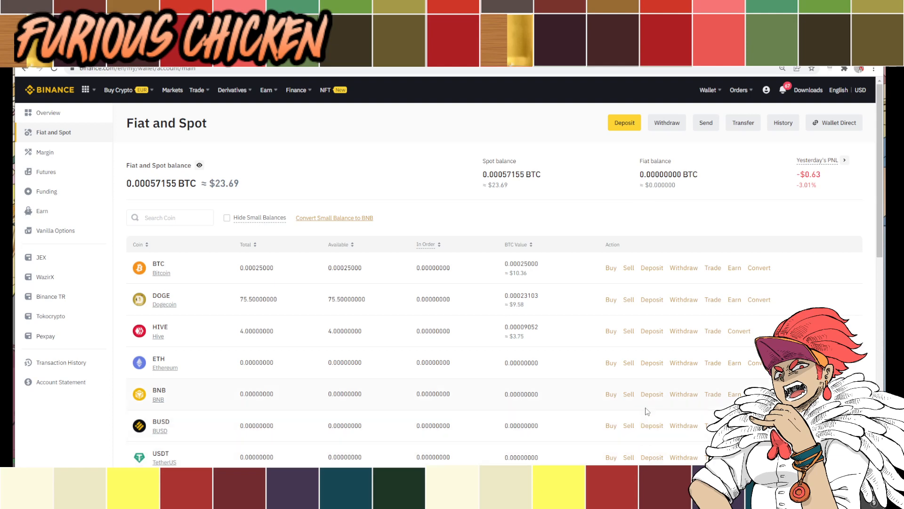
{"action": "mouse_move", "coordinate": [423, 199]}
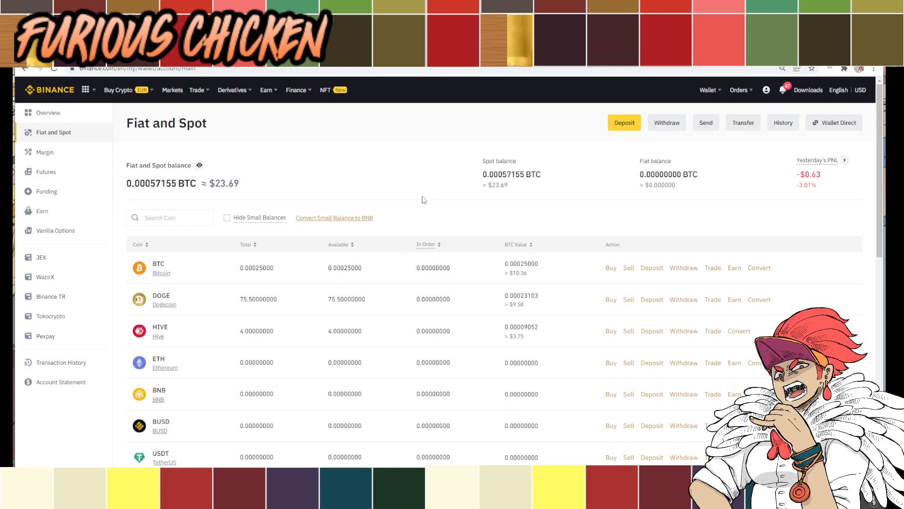
{"action": "mouse_move", "coordinate": [412, 189]}
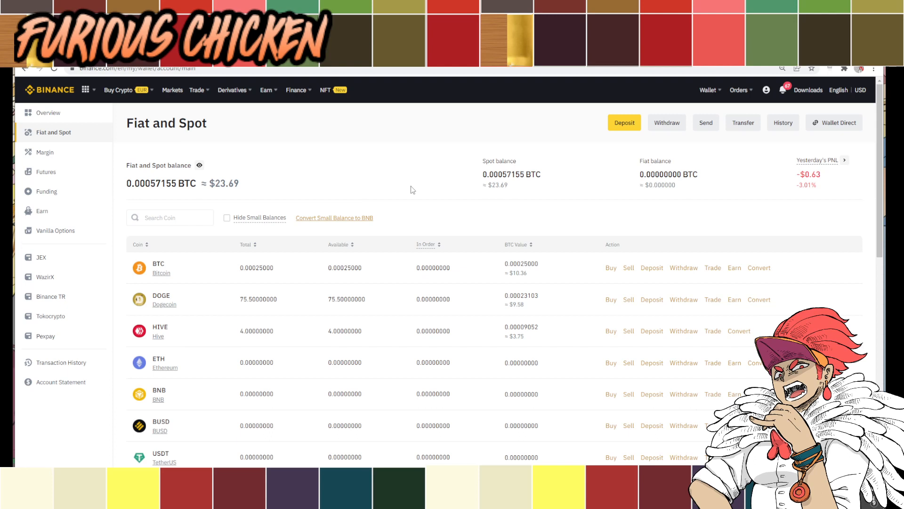
{"action": "mouse_move", "coordinate": [413, 194]}
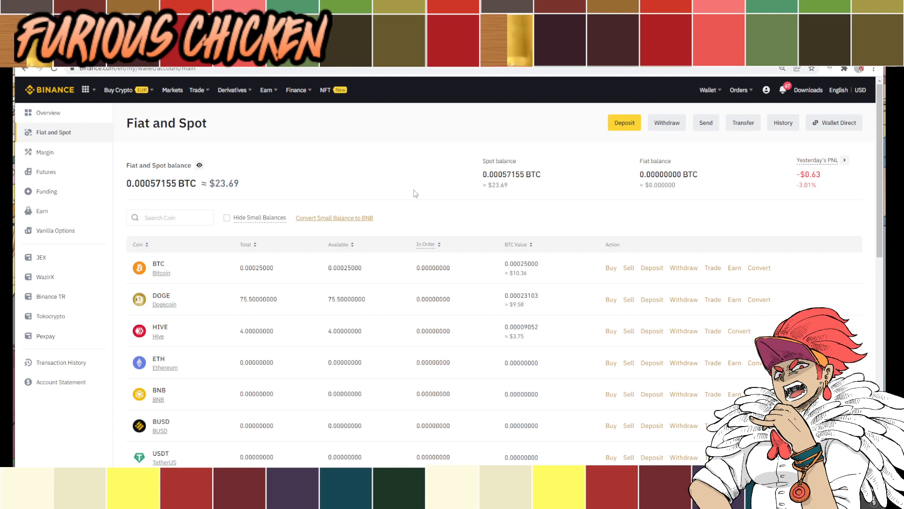